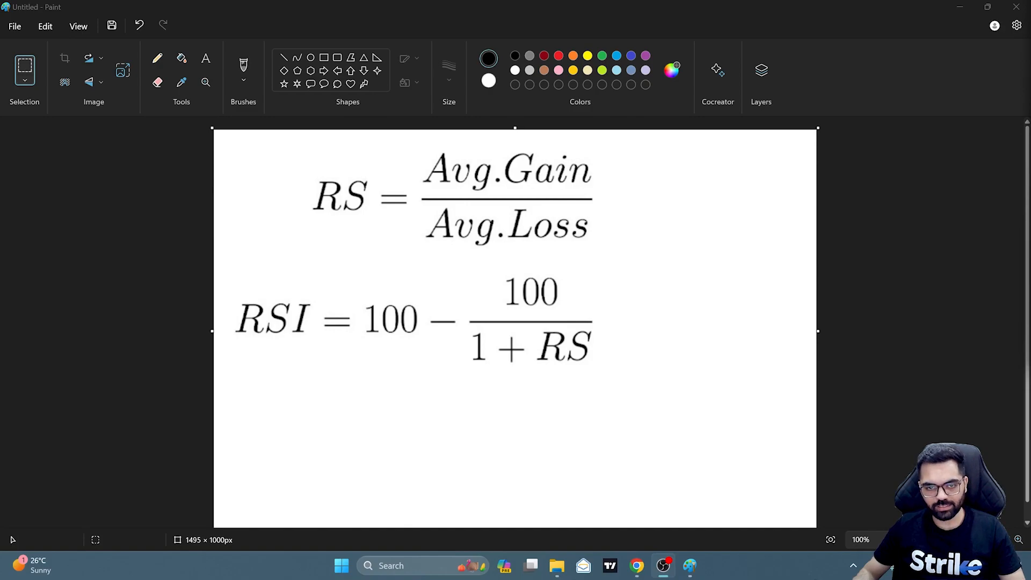
{"action": "mouse_move", "coordinate": [373, 215]}
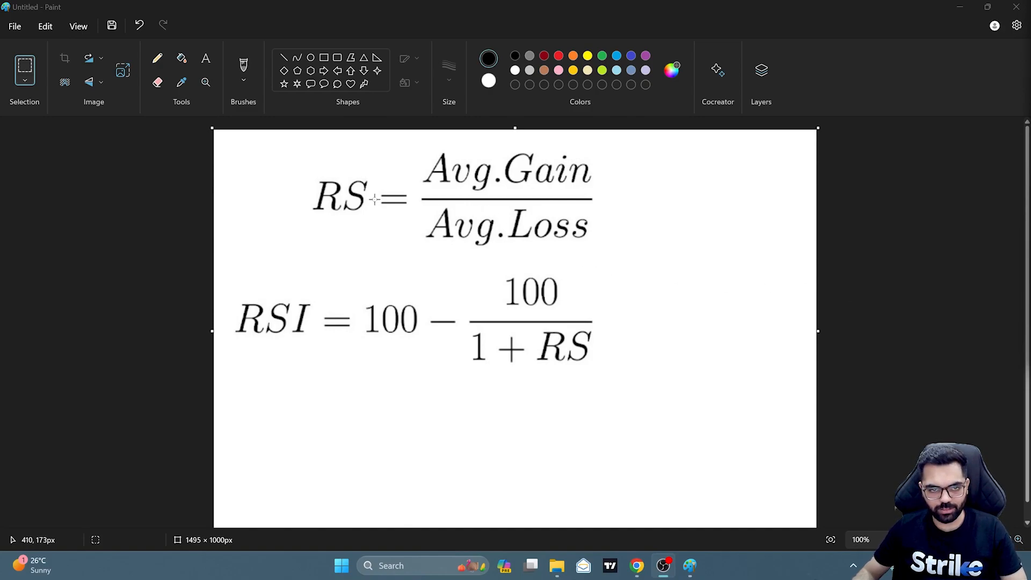
{"action": "mouse_move", "coordinate": [429, 204]}
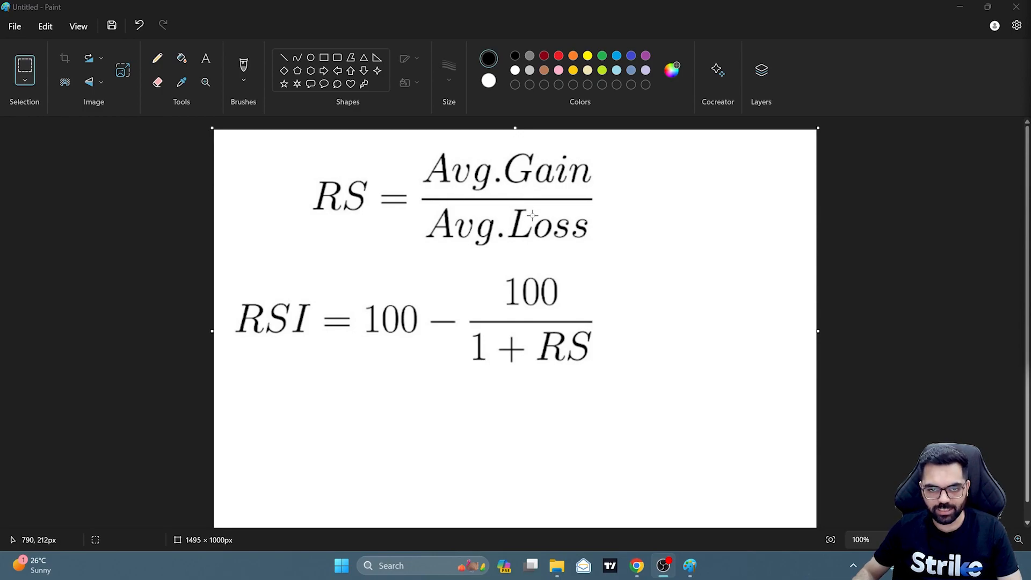
{"action": "mouse_move", "coordinate": [655, 197]}
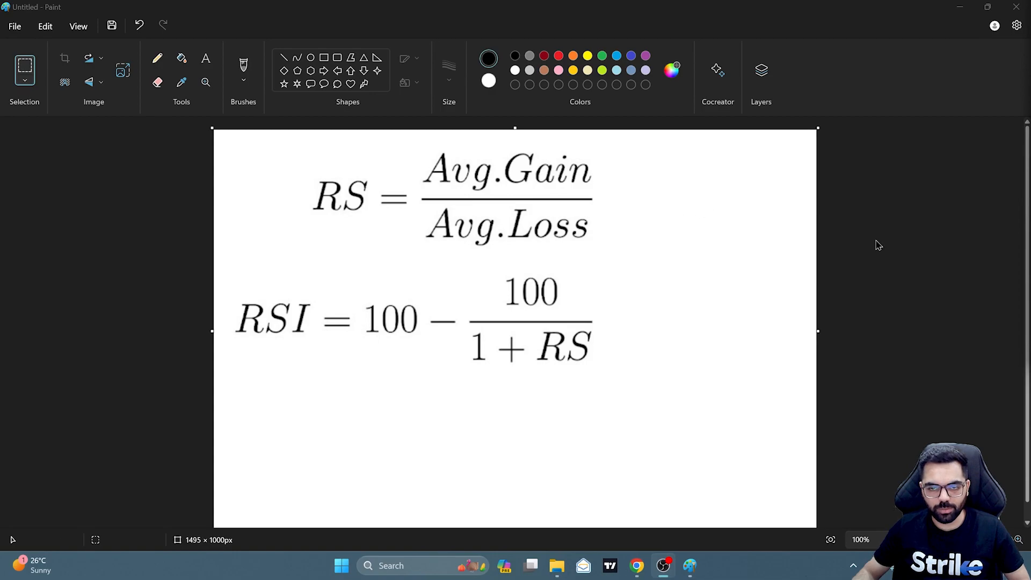
{"action": "mouse_move", "coordinate": [945, 266]}
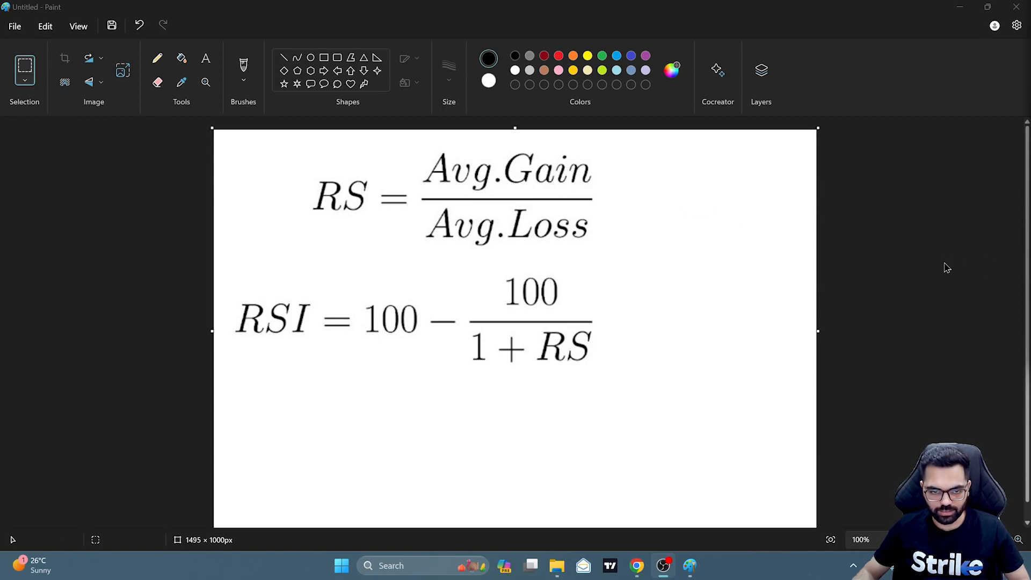
{"action": "mouse_move", "coordinate": [612, 223]}
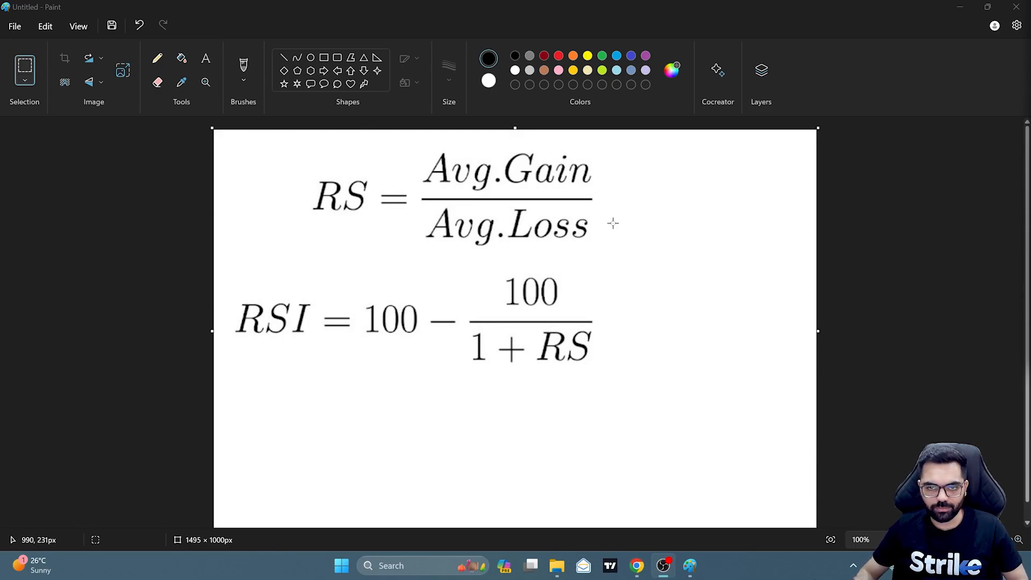
{"action": "mouse_move", "coordinate": [926, 122]}
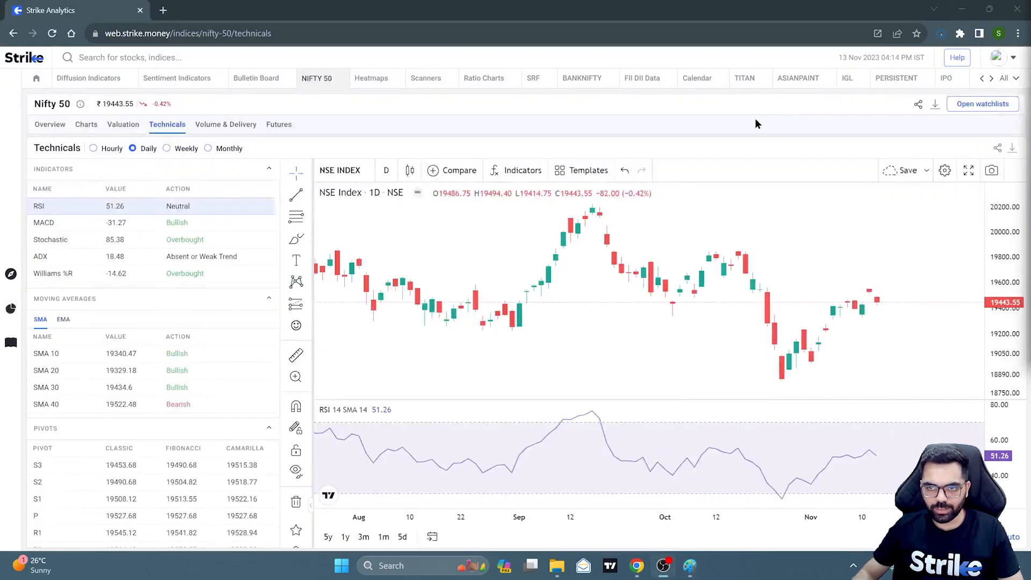
Put the Nifty 50 daily chart with RSI into full screen.
{"action": "key", "text": "F11"}
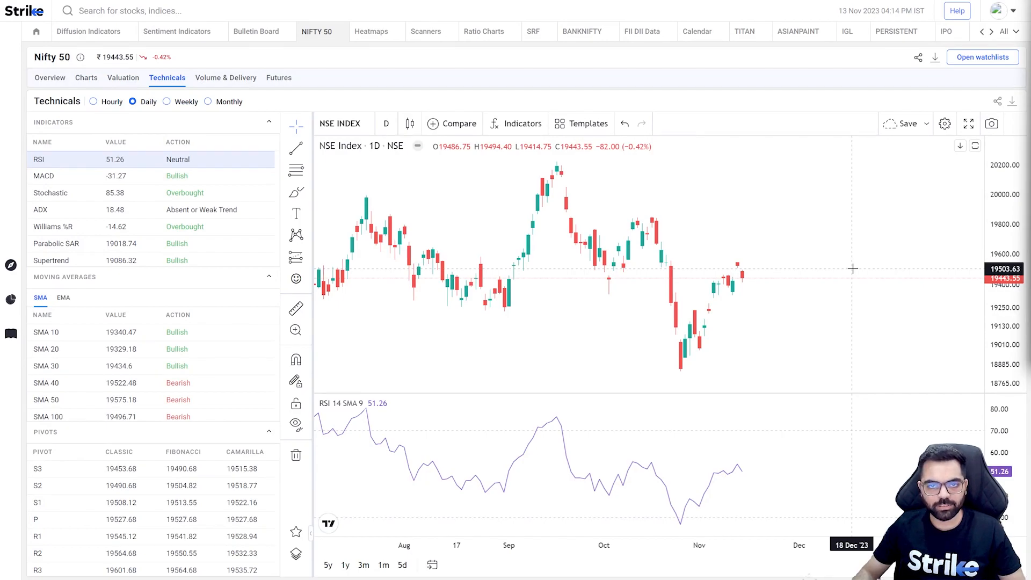
{"action": "mouse_move", "coordinate": [824, 287]}
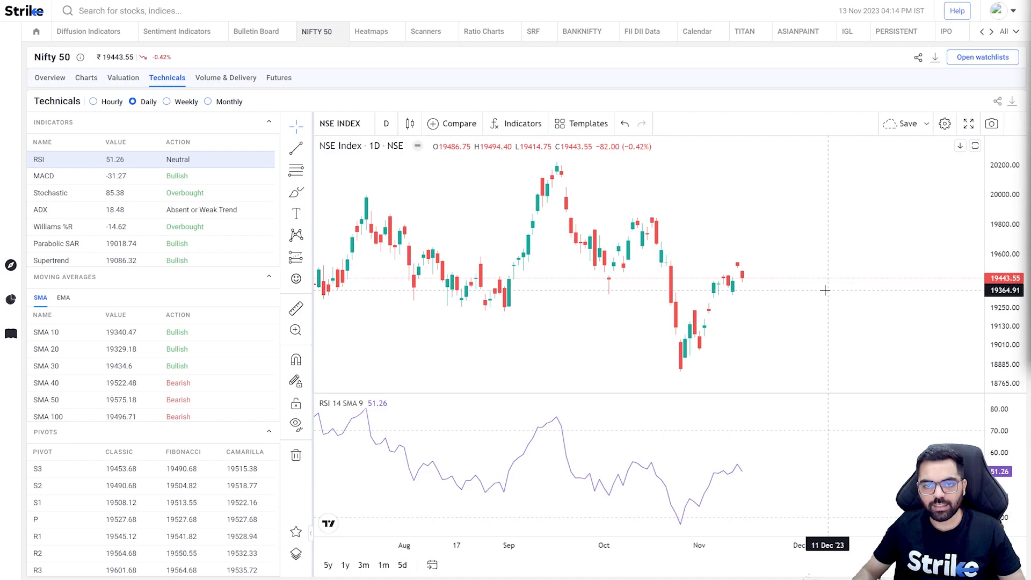
{"action": "mouse_move", "coordinate": [827, 294]}
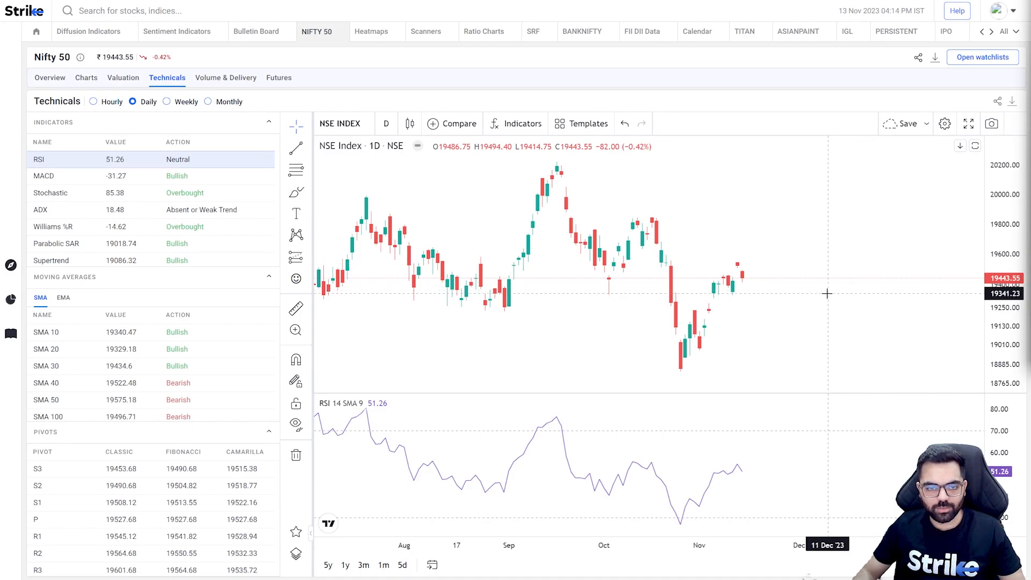
{"action": "mouse_move", "coordinate": [757, 310]}
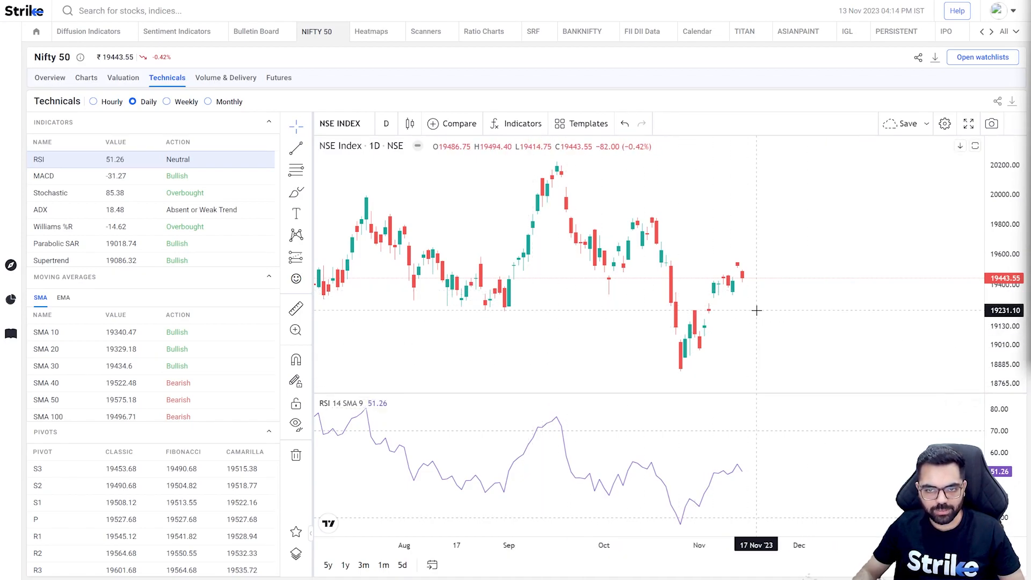
{"action": "mouse_move", "coordinate": [556, 380]}
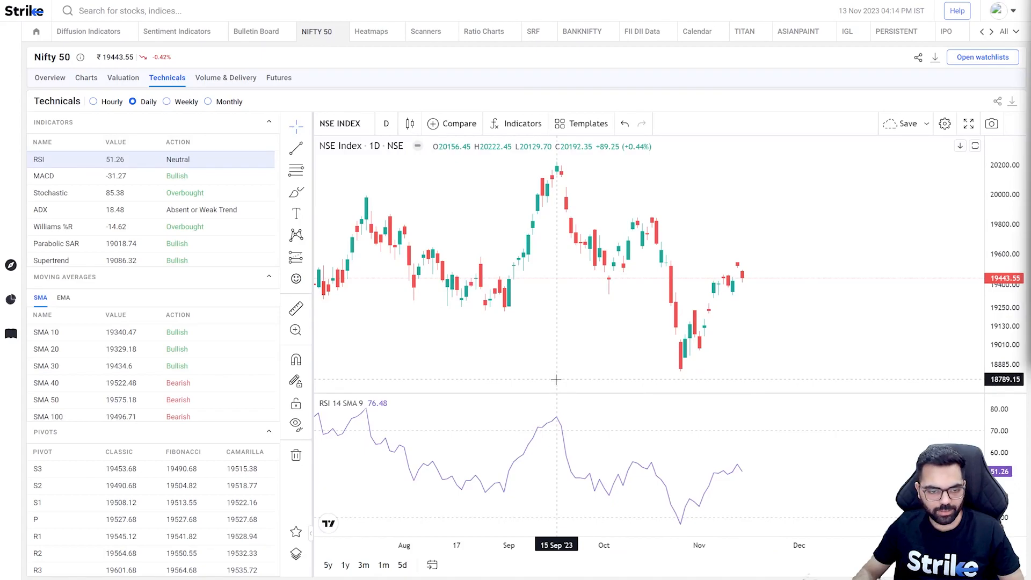
{"action": "mouse_move", "coordinate": [539, 438]}
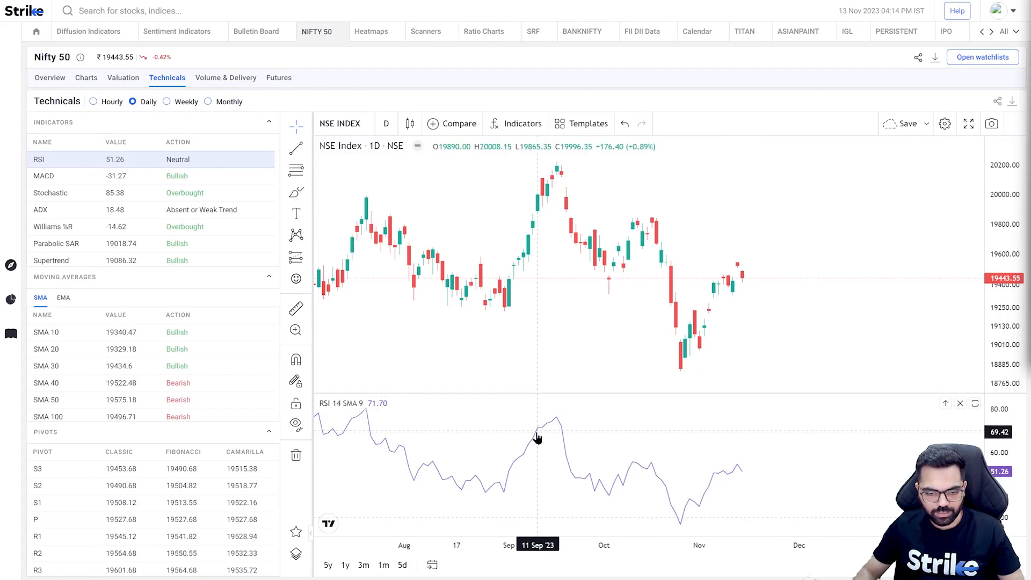
{"action": "mouse_move", "coordinate": [555, 422]}
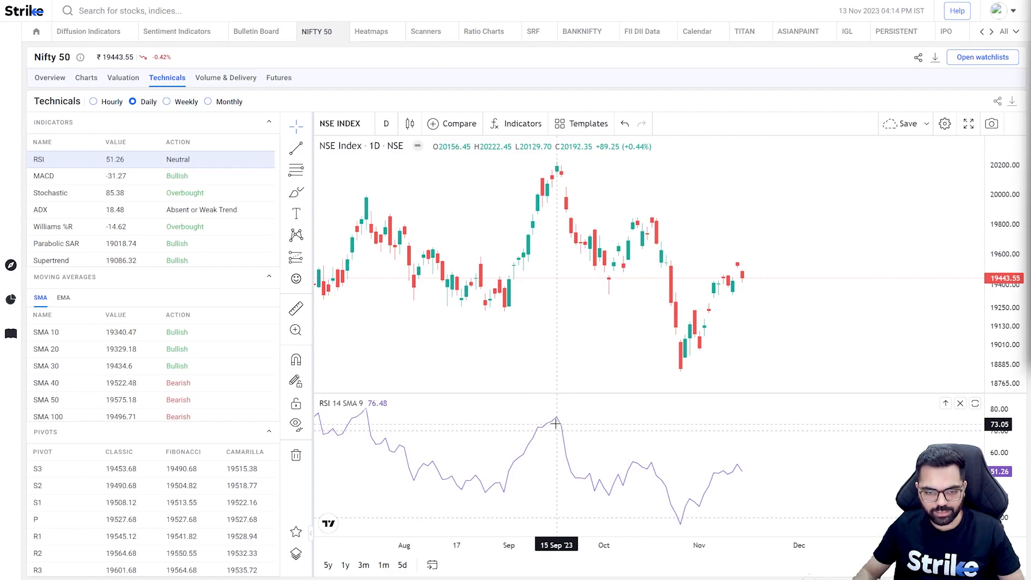
{"action": "mouse_move", "coordinate": [559, 425]}
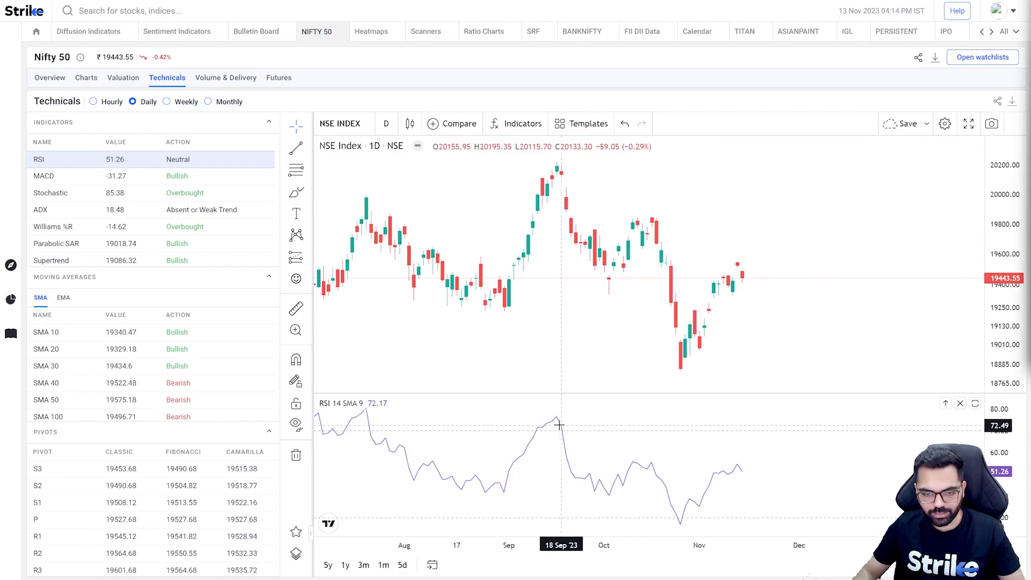
{"action": "mouse_move", "coordinate": [557, 171]}
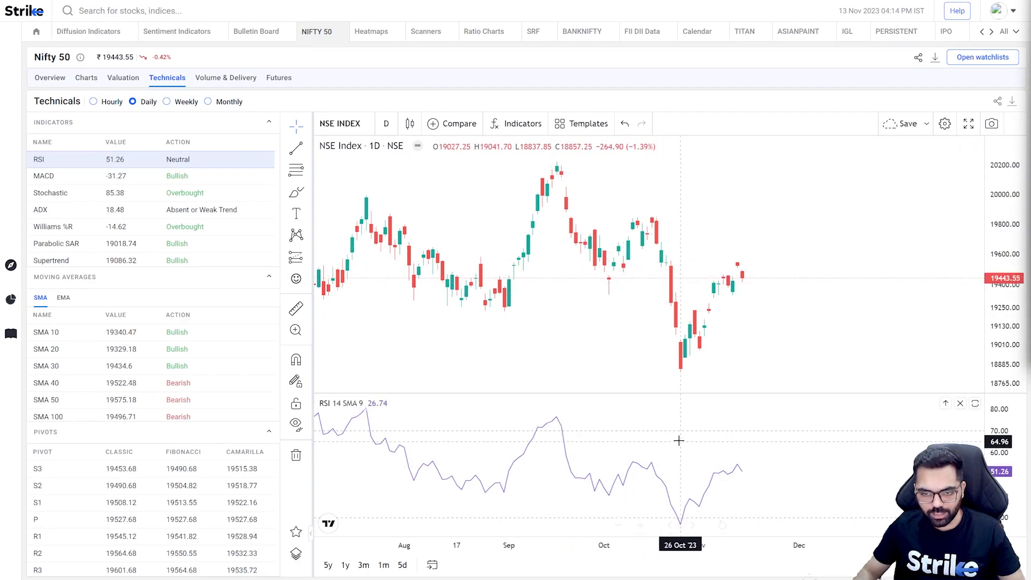
{"action": "mouse_move", "coordinate": [679, 437]}
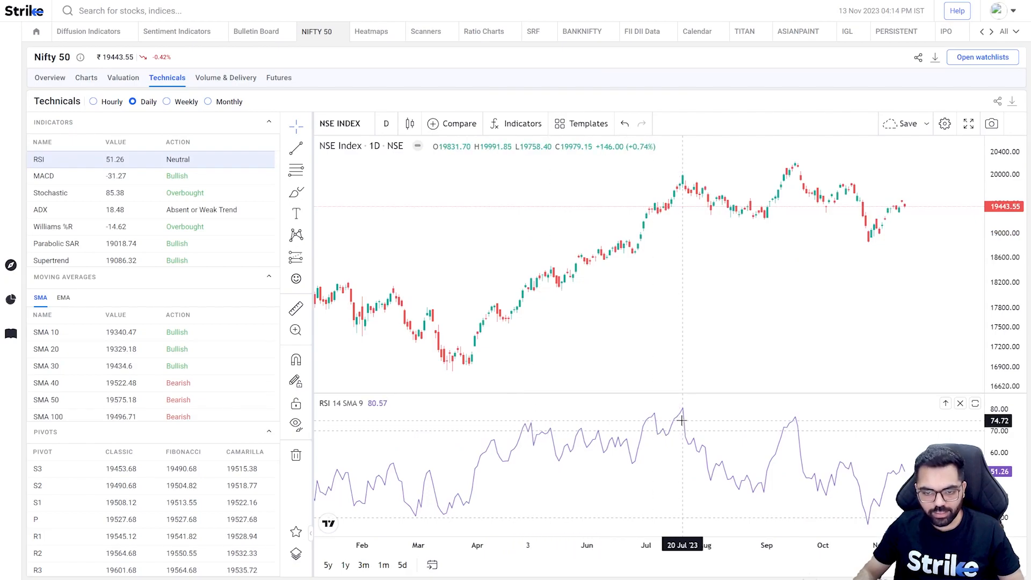
{"action": "mouse_move", "coordinate": [444, 438]}
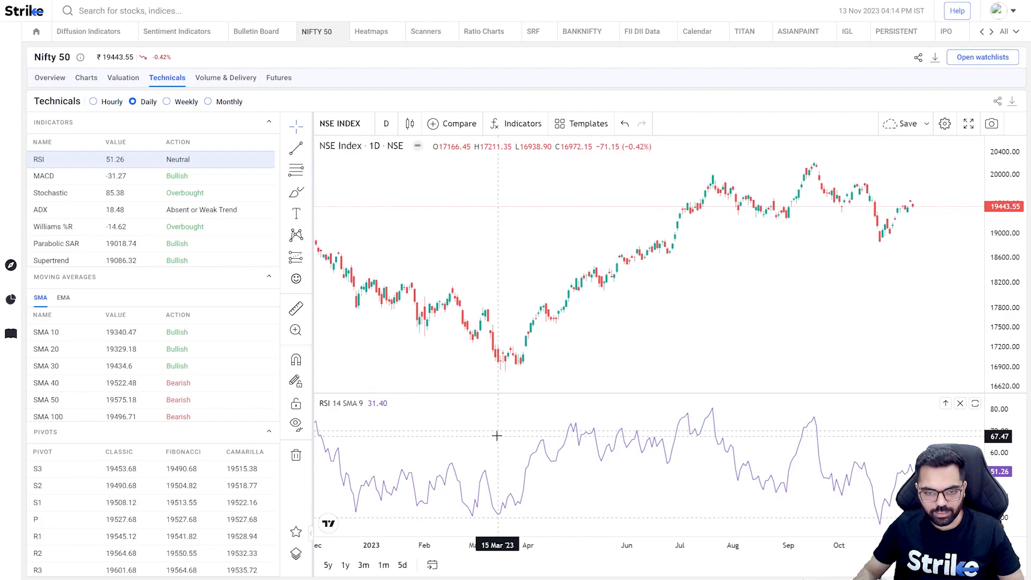
{"action": "mouse_move", "coordinate": [520, 438]}
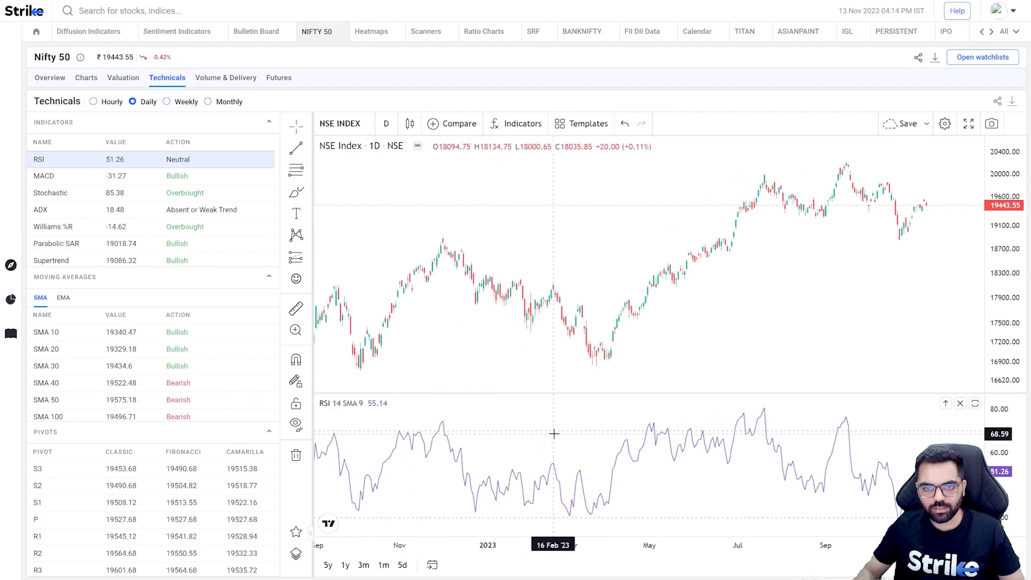
{"action": "mouse_move", "coordinate": [590, 490]}
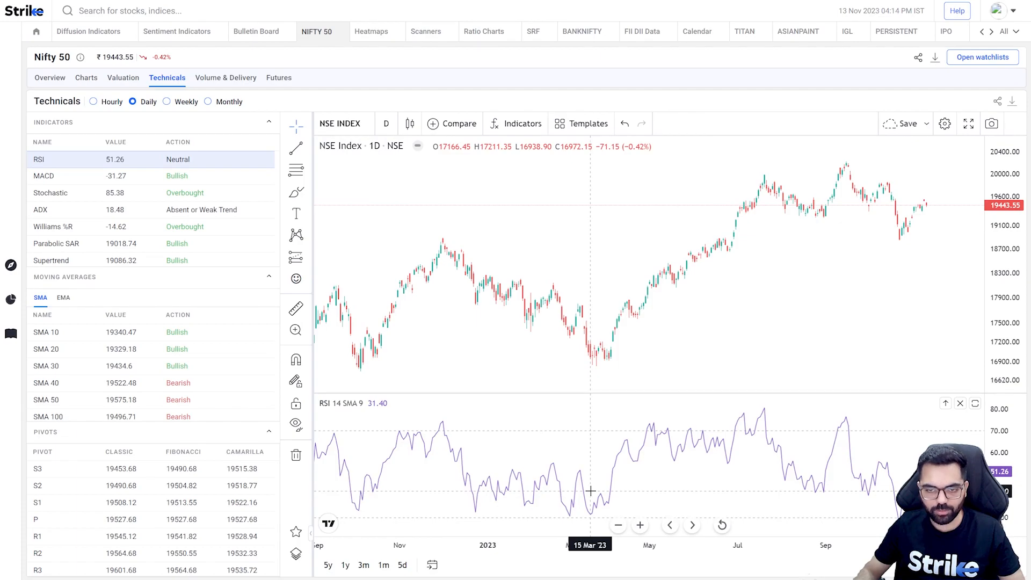
{"action": "mouse_move", "coordinate": [638, 481]}
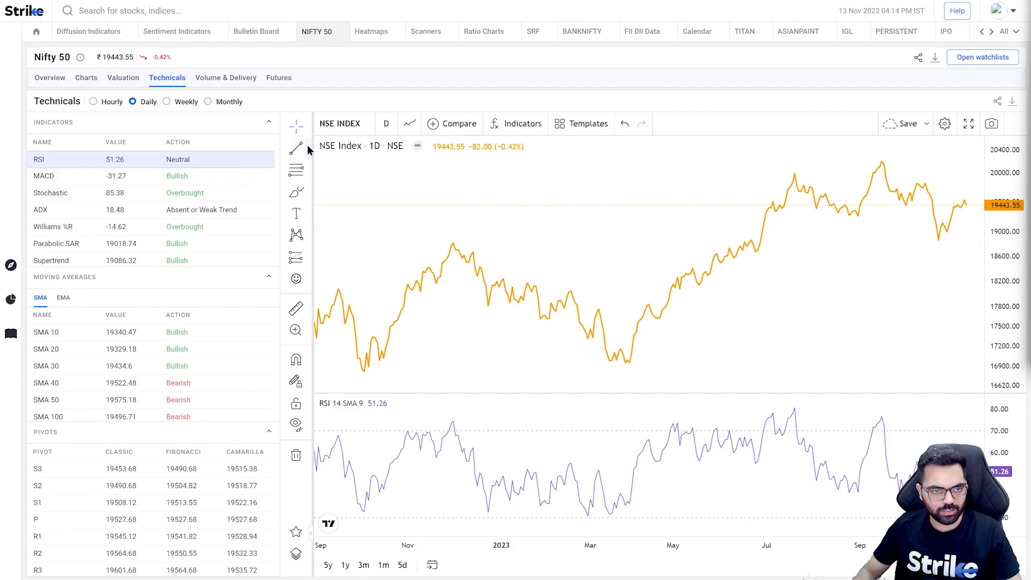
Draw a rising trendline from the March 2023 low and a line over the September 2022 highs.
{"action": "left_click", "coordinate": [296, 147]}
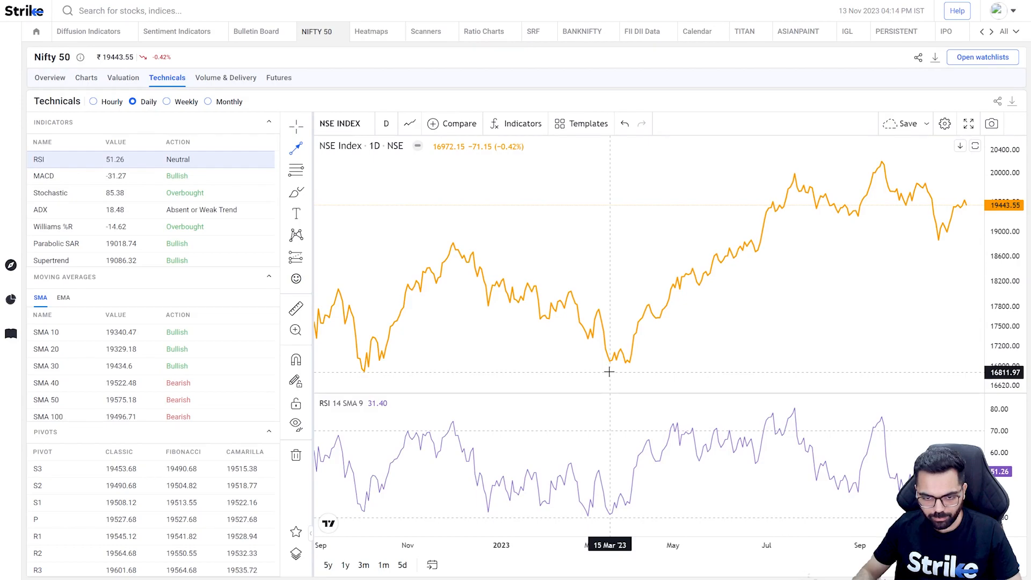
{"action": "mouse_move", "coordinate": [631, 366]}
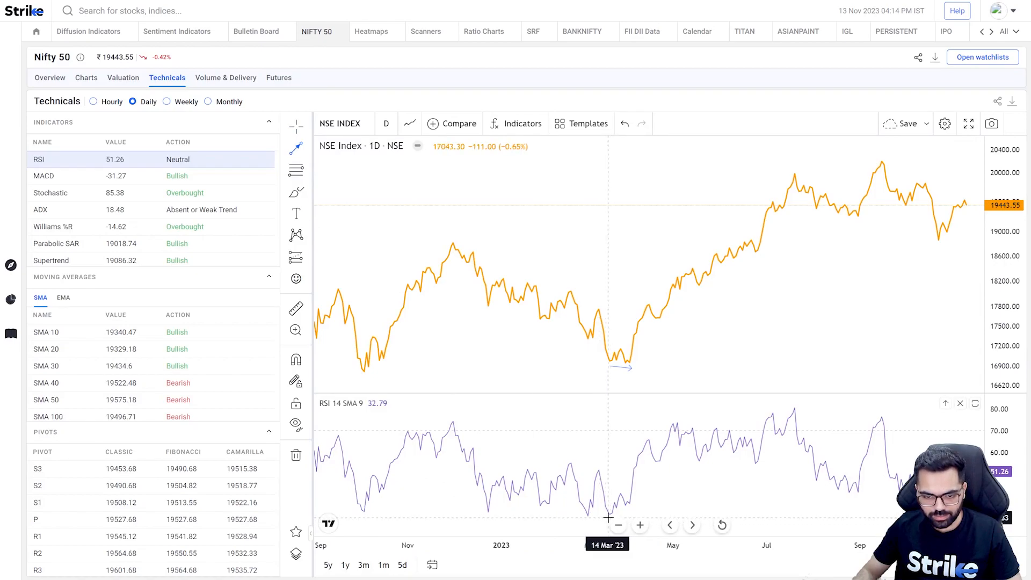
{"action": "mouse_move", "coordinate": [645, 517]}
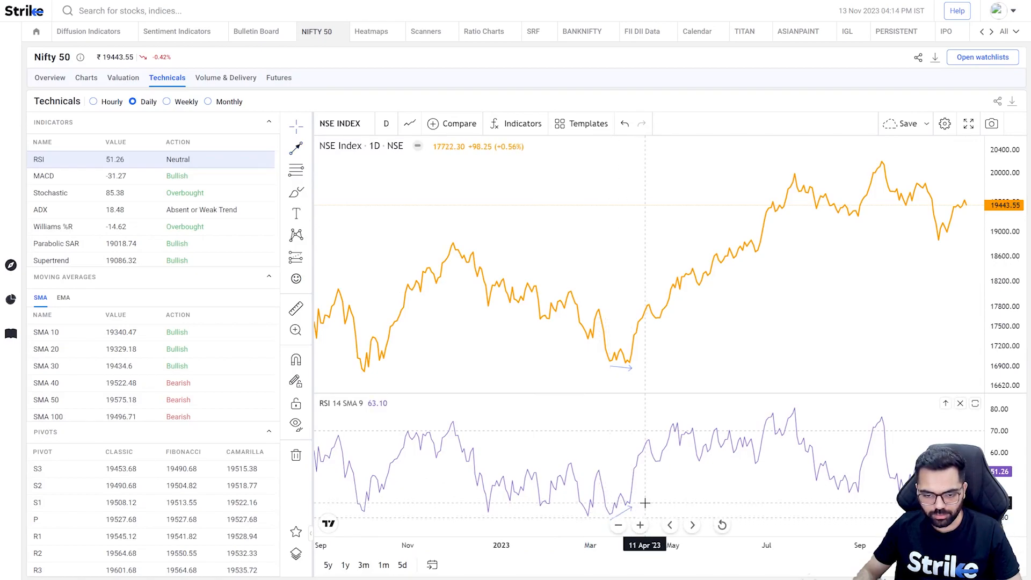
{"action": "mouse_move", "coordinate": [712, 476]}
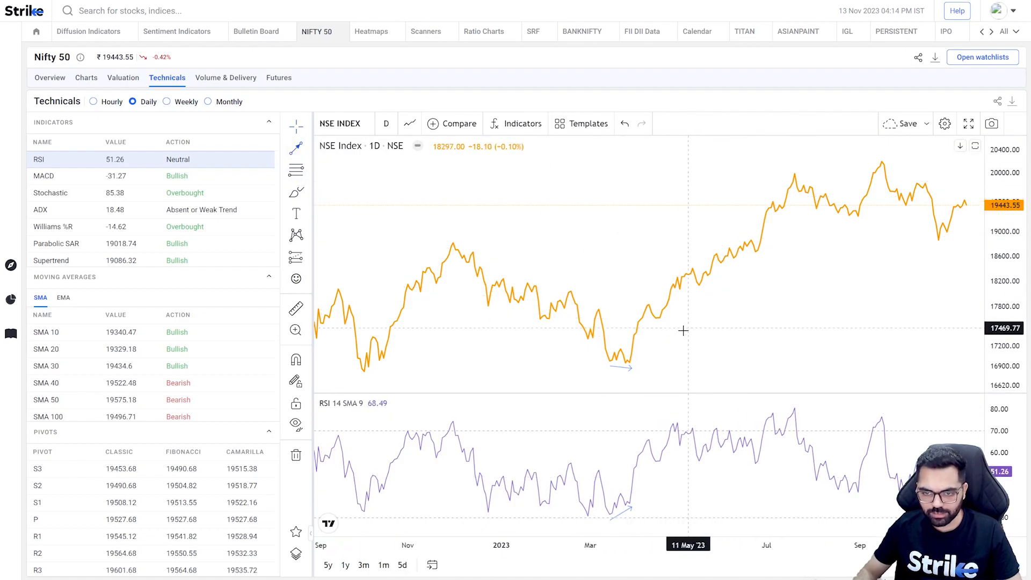
{"action": "mouse_move", "coordinate": [635, 361]}
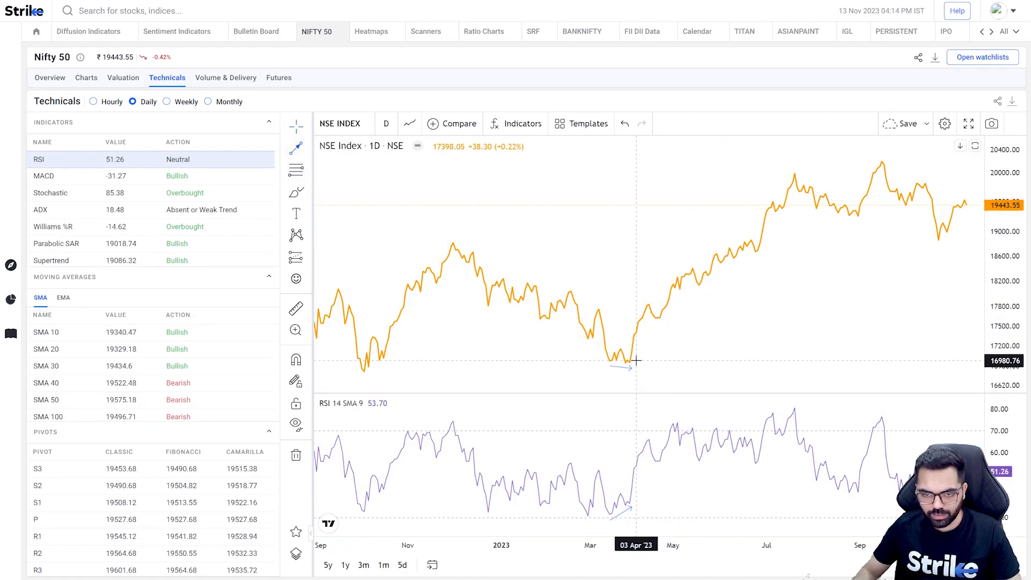
{"action": "left_click_drag", "start_coordinate": [635, 361], "coordinate": [810, 204]}
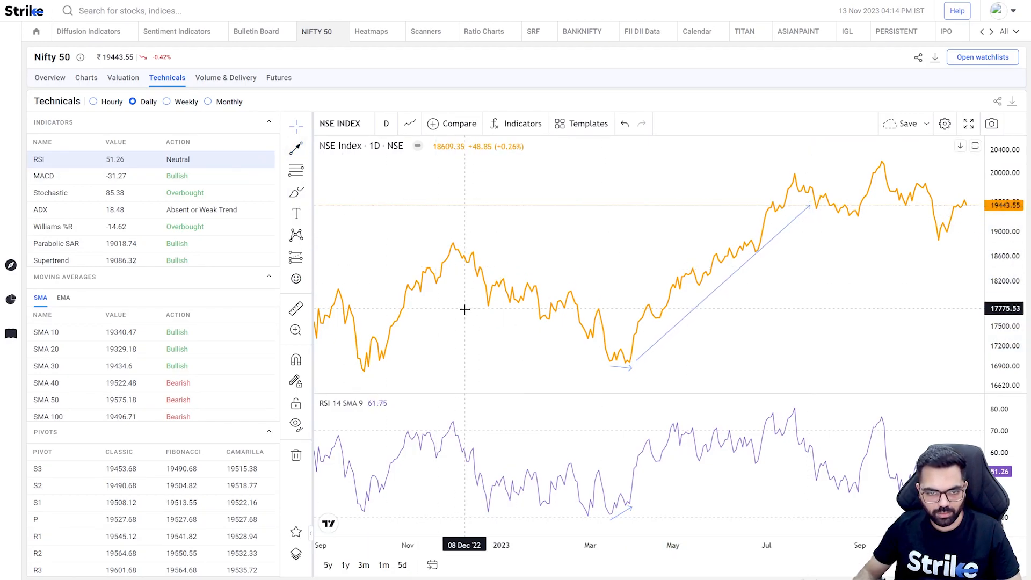
{"action": "mouse_move", "coordinate": [453, 334]}
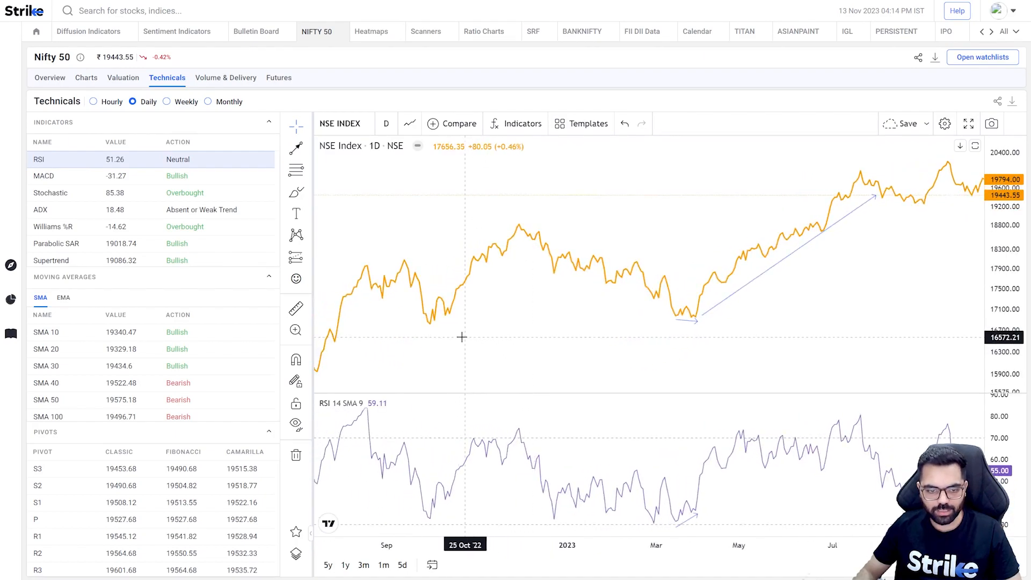
{"action": "left_click_drag", "start_coordinate": [461, 337], "coordinate": [503, 264]}
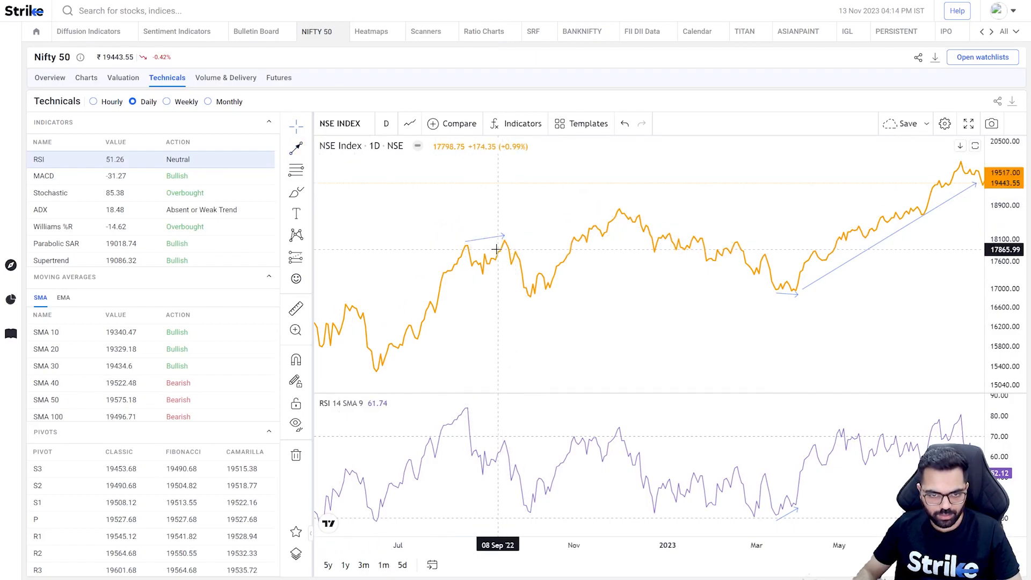
{"action": "mouse_move", "coordinate": [432, 275]}
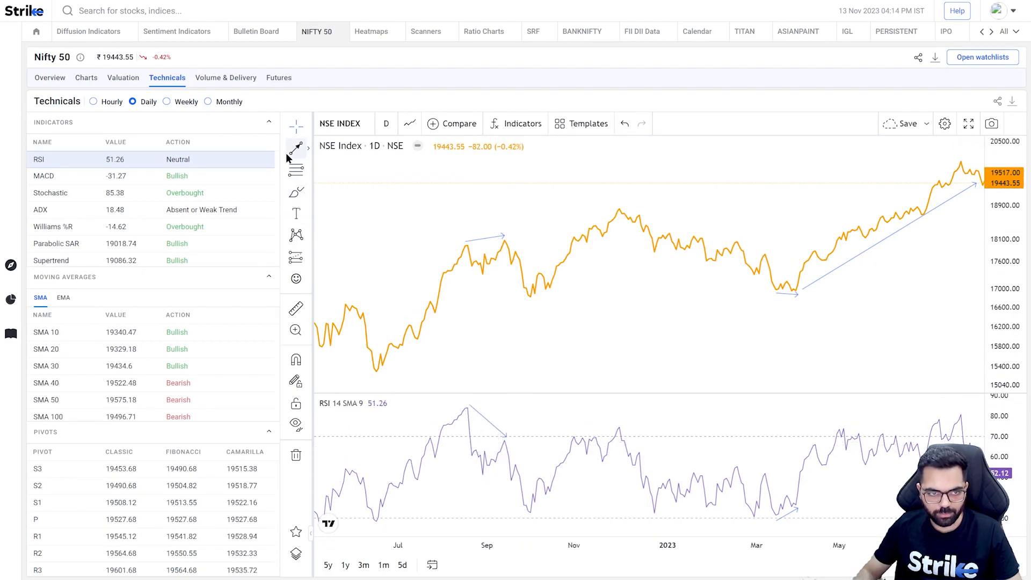
{"action": "mouse_move", "coordinate": [509, 243]}
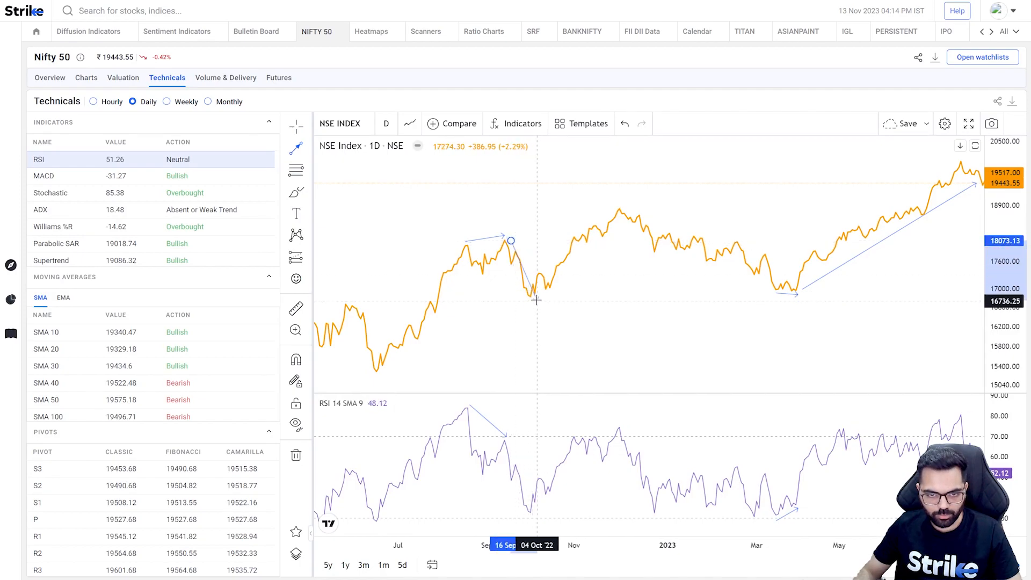
{"action": "mouse_move", "coordinate": [563, 335]}
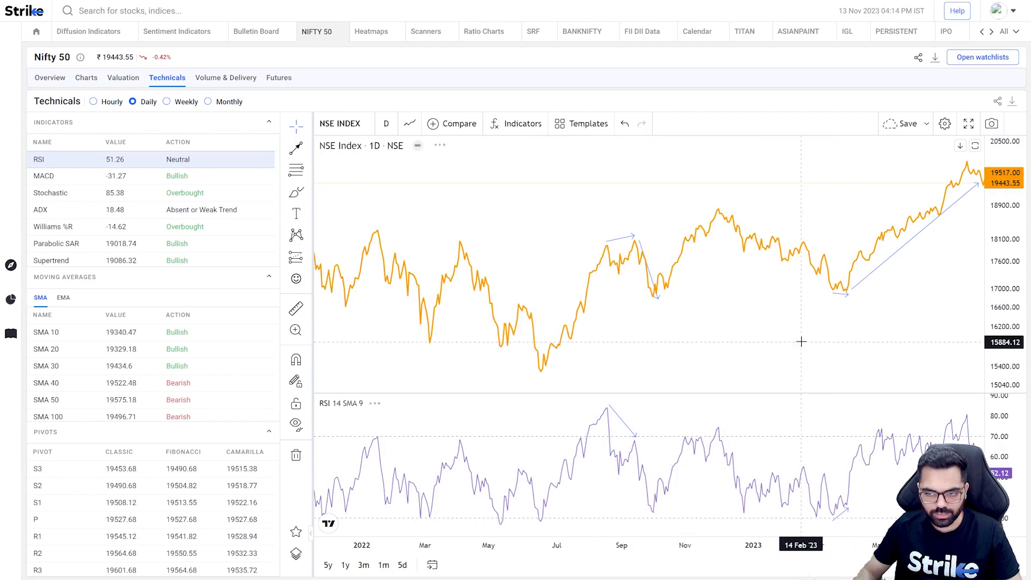
{"action": "mouse_move", "coordinate": [875, 320]}
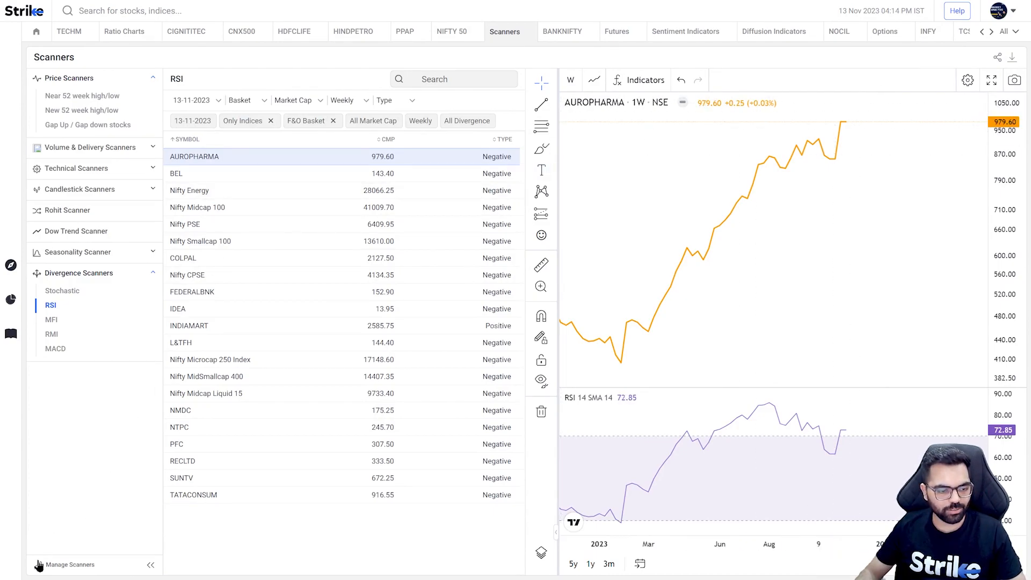
In Manage Scanners, deselect all categories and keep only Divergence Scanners.
{"action": "left_click", "coordinate": [69, 565]}
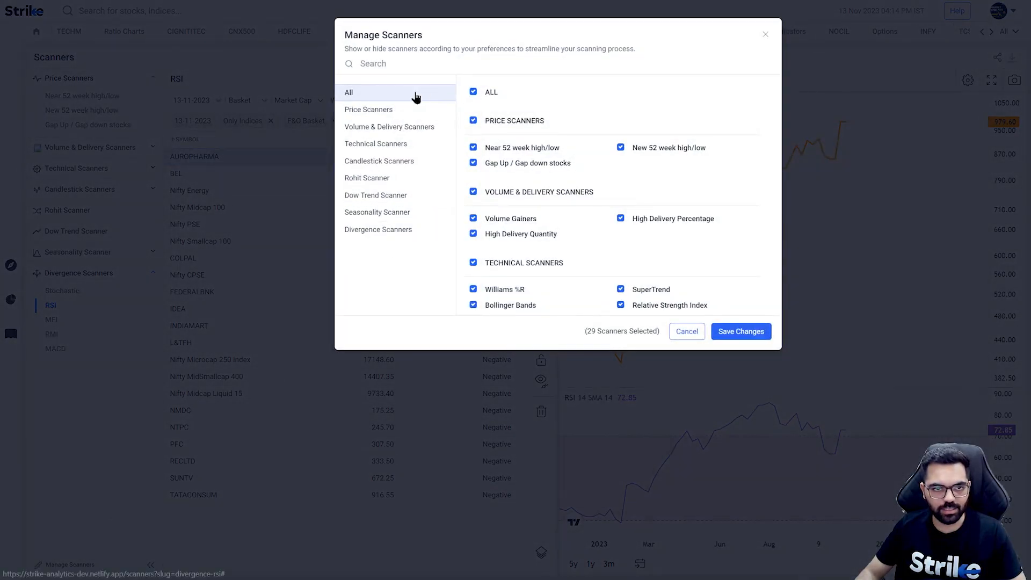
{"action": "left_click", "coordinate": [473, 91]}
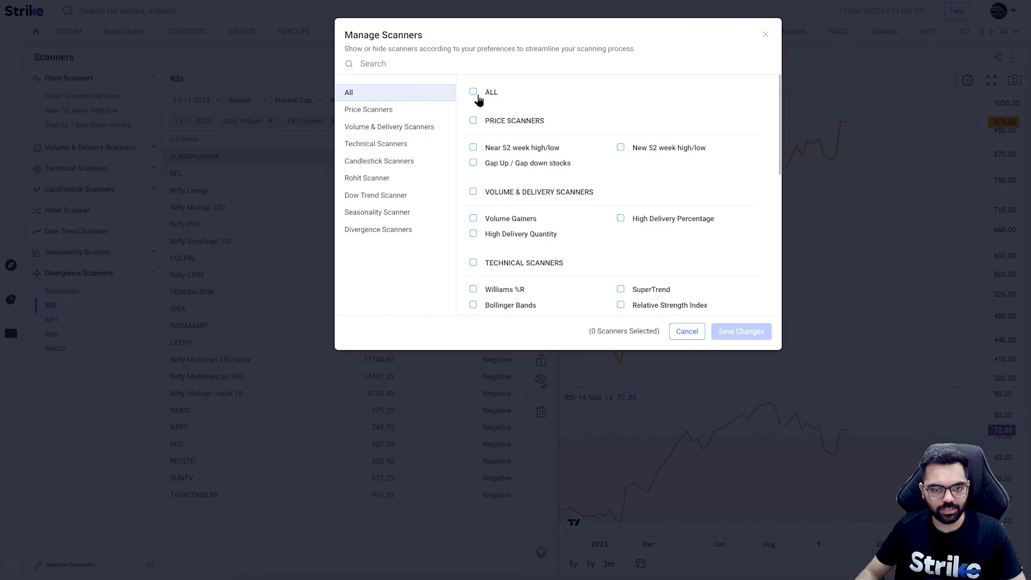
{"action": "left_click", "coordinate": [378, 229]}
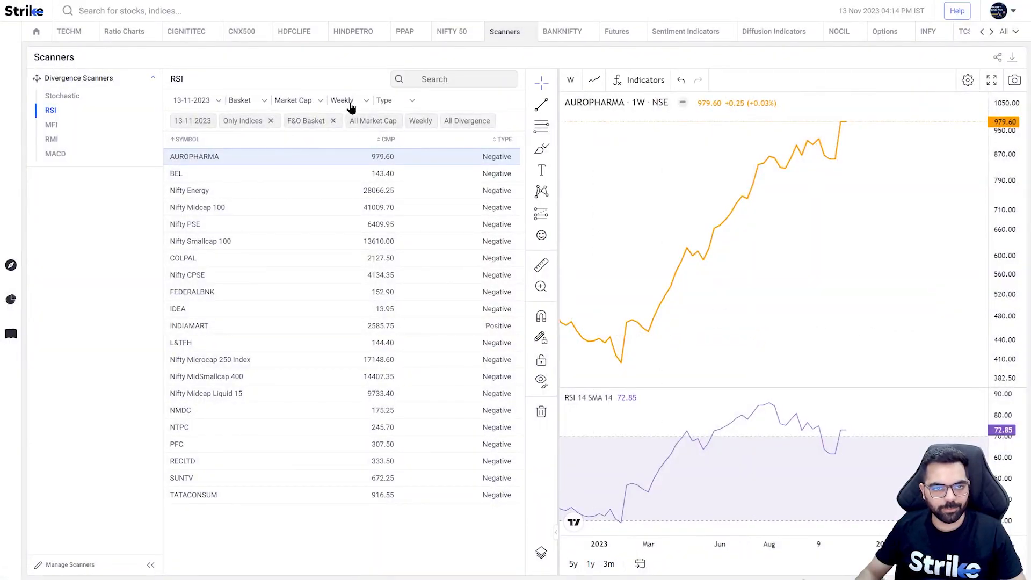
Mark AUROPHARMA's weekly bearish divergence: rising line on price highs, falling line on RSI peaks.
{"action": "left_click", "coordinate": [395, 101]}
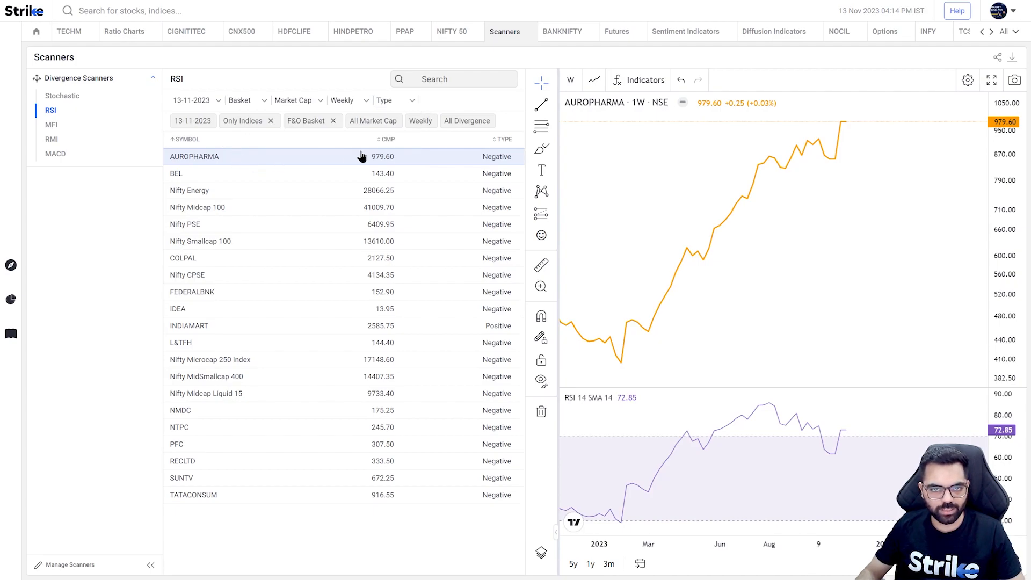
{"action": "mouse_move", "coordinate": [502, 178]}
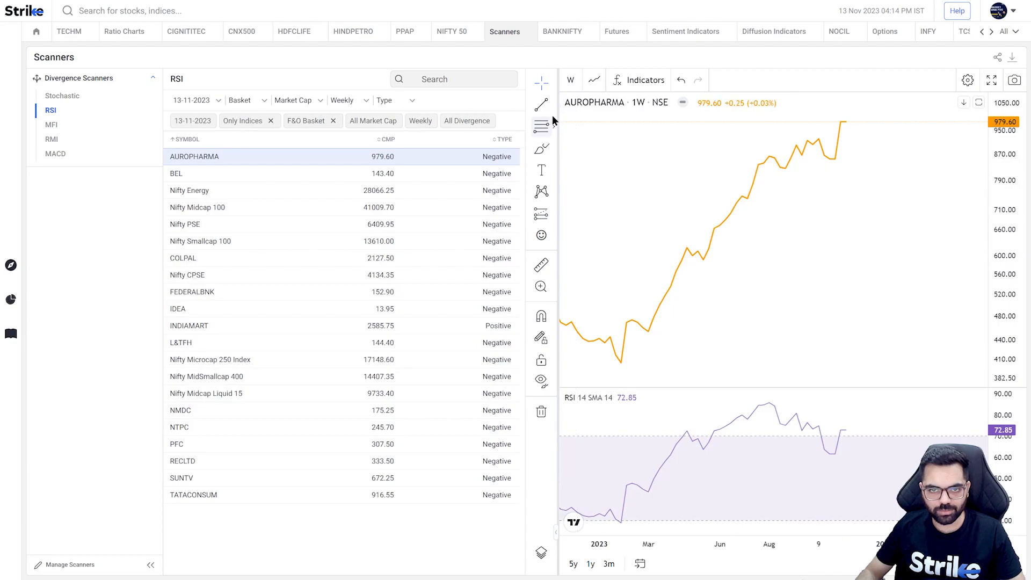
{"action": "mouse_move", "coordinate": [868, 262]}
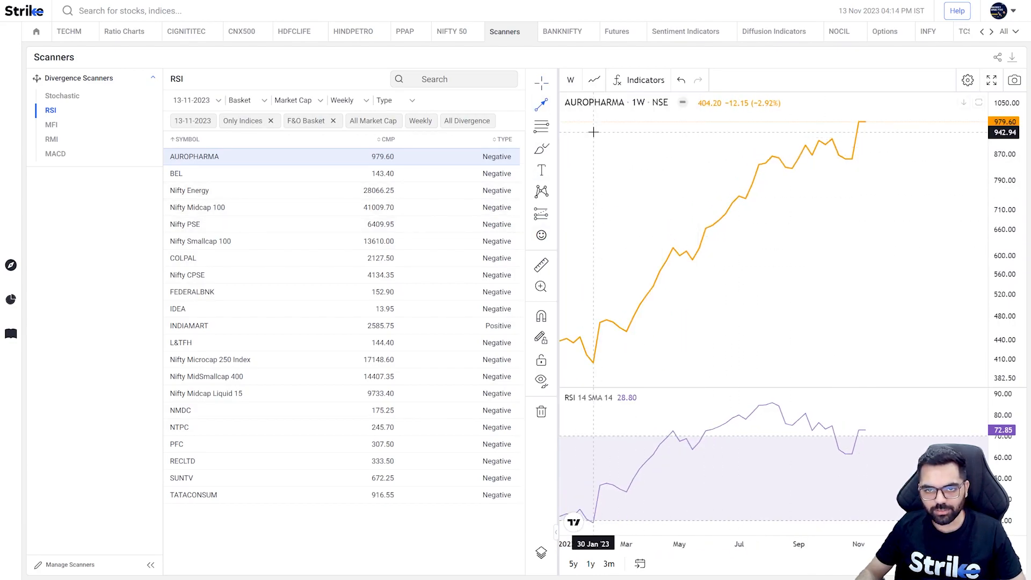
{"action": "left_click_drag", "start_coordinate": [773, 150], "coordinate": [867, 115]}
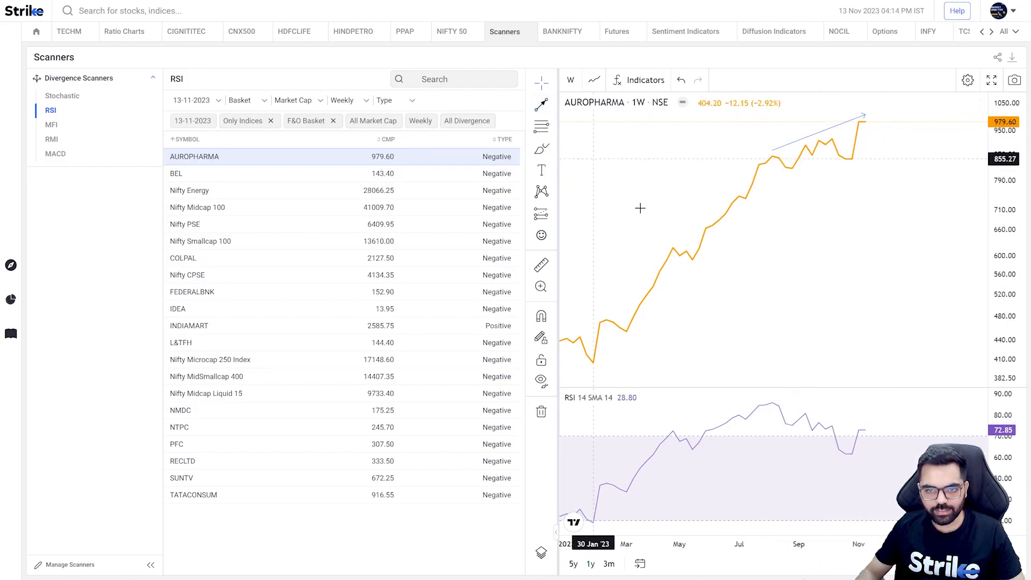
{"action": "left_click_drag", "start_coordinate": [779, 398], "coordinate": [865, 424]}
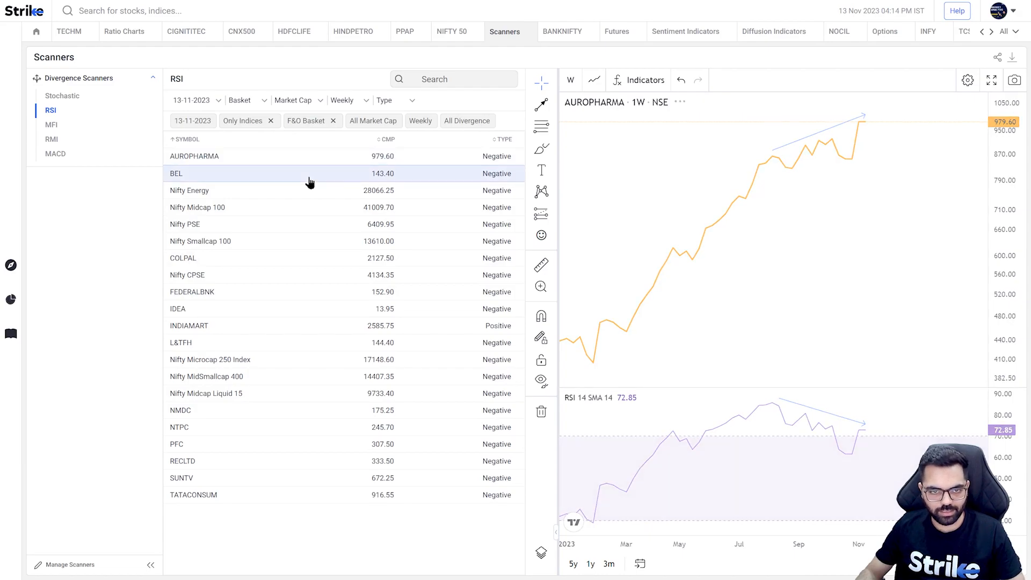
Bring up BEL's chart from the results and show the scan timeframe choices.
{"action": "left_click", "coordinate": [177, 174]}
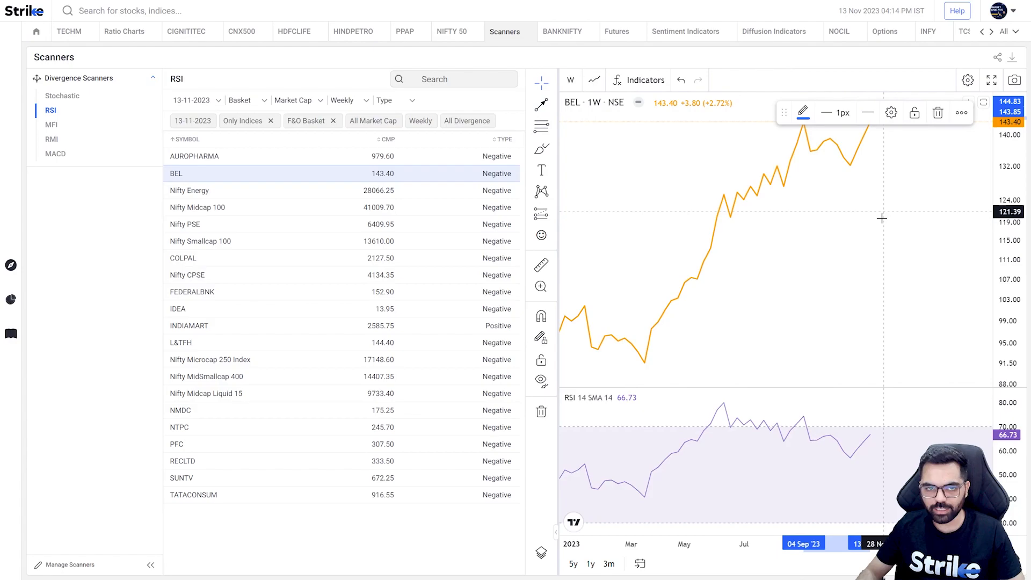
{"action": "left_click", "coordinate": [349, 101]}
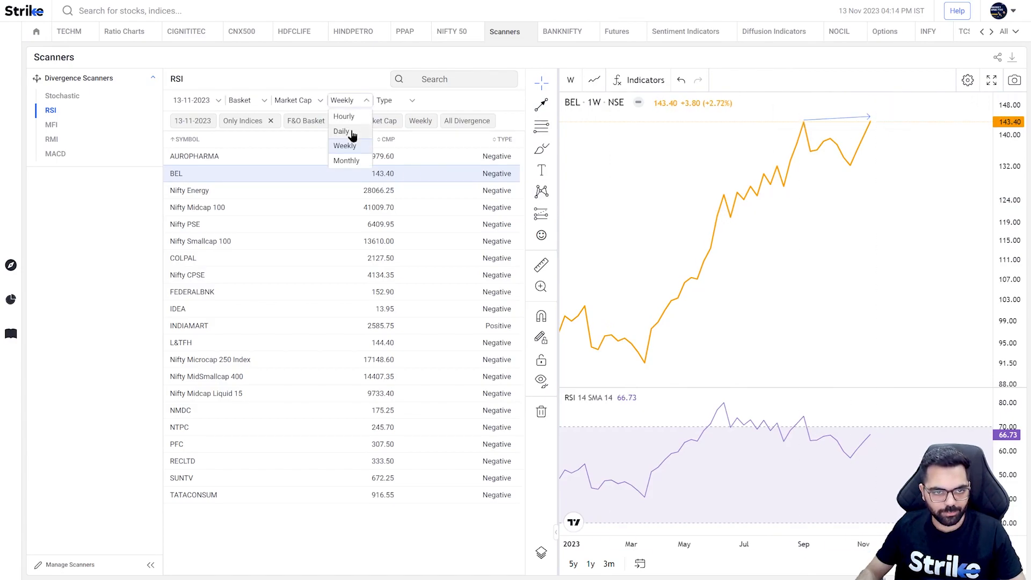
Switch the scan to Daily and review the COALINDIA, IDEA and PEL divergence charts.
{"action": "left_click", "coordinate": [341, 131]}
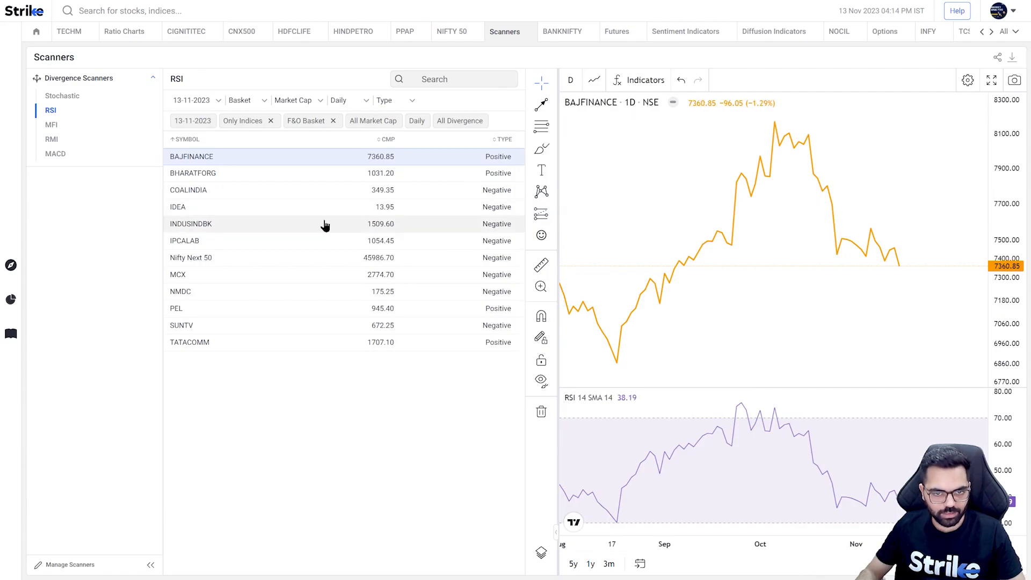
{"action": "mouse_move", "coordinate": [455, 289]}
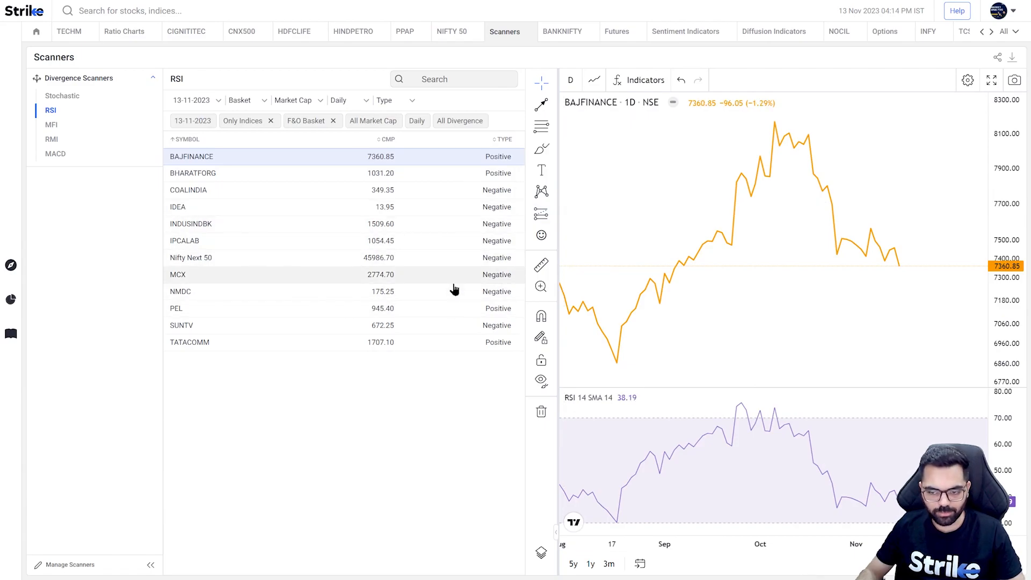
{"action": "left_click", "coordinate": [188, 190]}
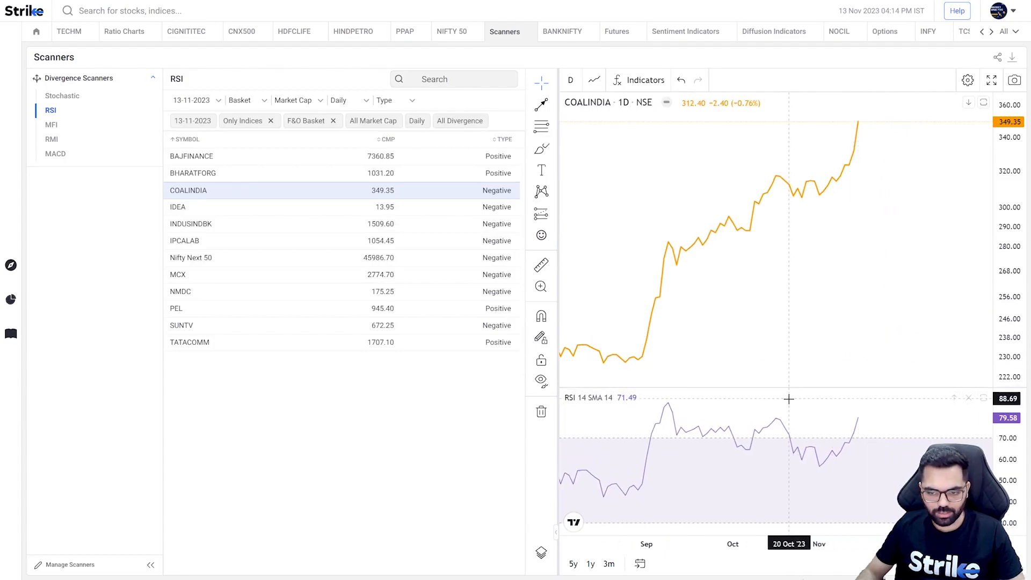
{"action": "mouse_move", "coordinate": [706, 225]}
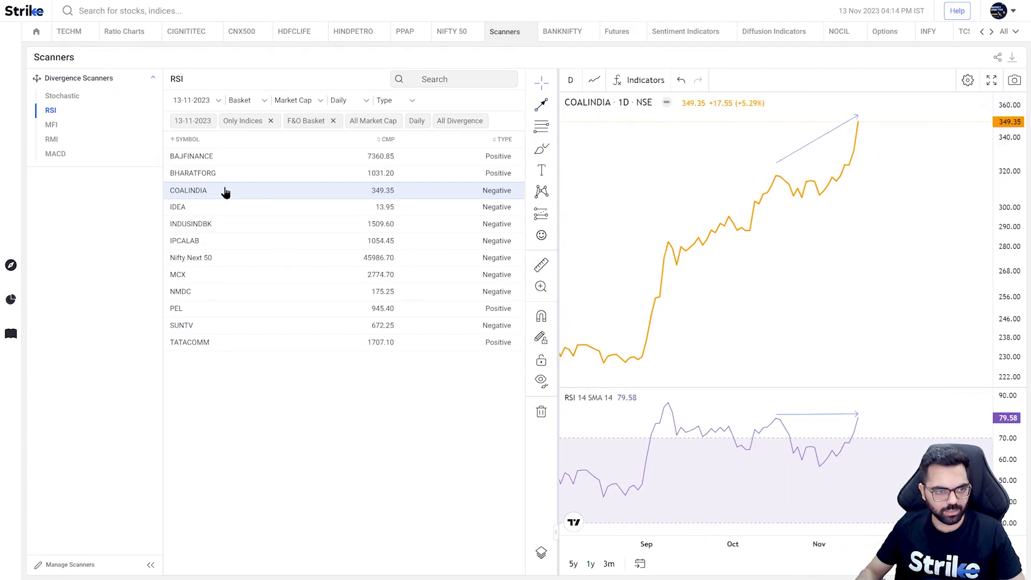
{"action": "left_click", "coordinate": [193, 207]}
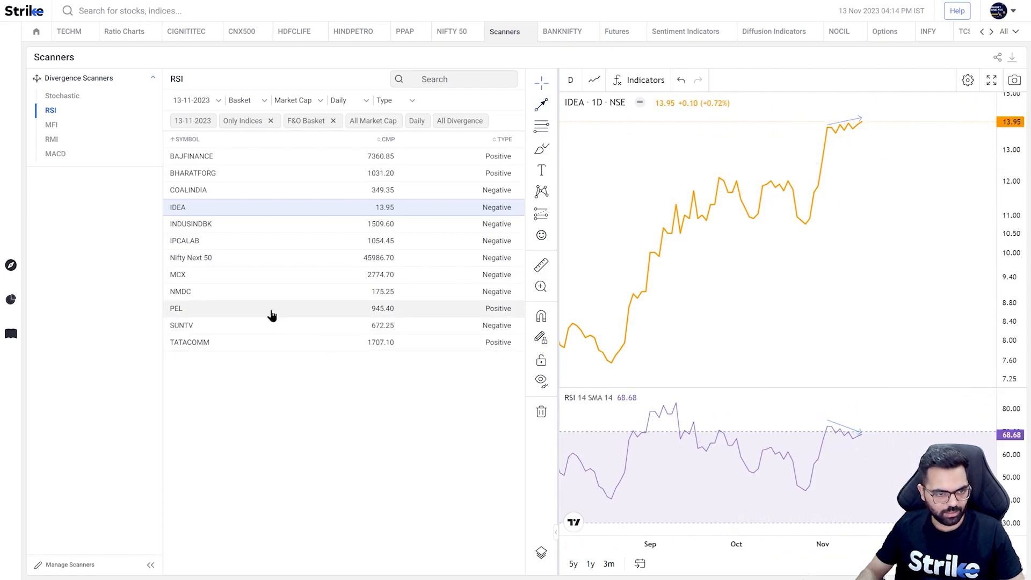
{"action": "left_click", "coordinate": [176, 308]}
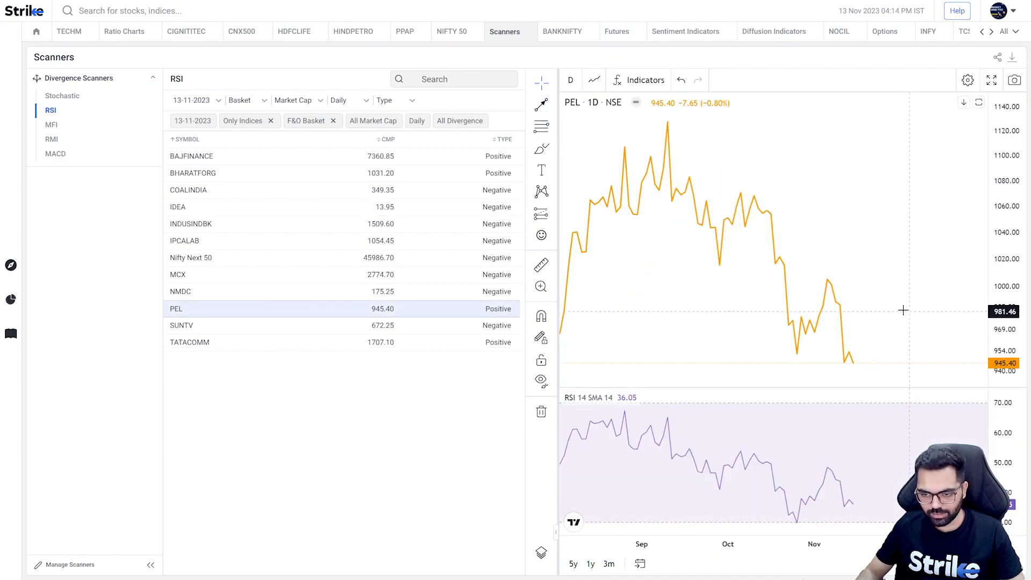
{"action": "mouse_move", "coordinate": [792, 359]}
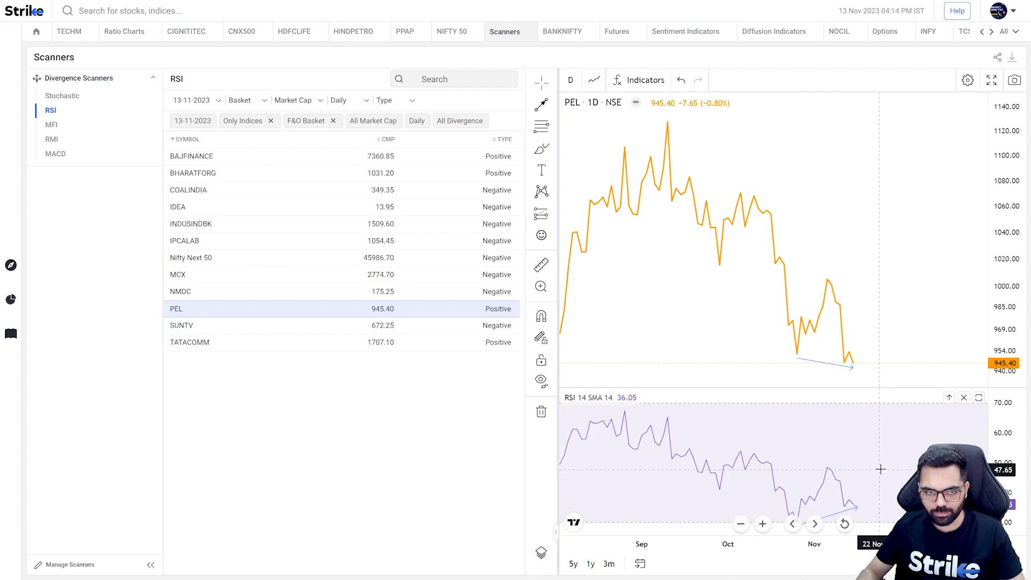
{"action": "left_click", "coordinate": [245, 101]}
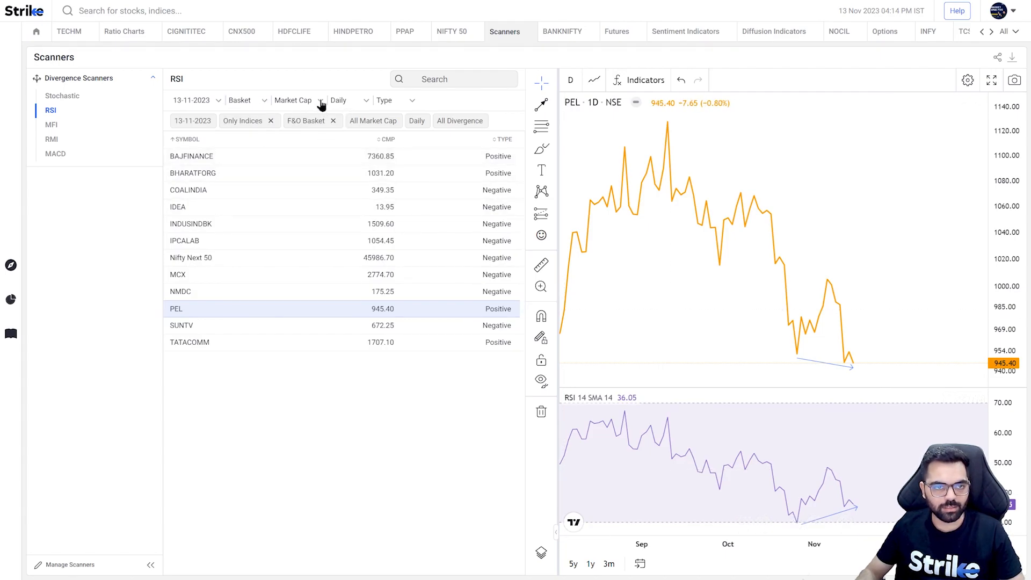
Check the Timeframe and Date dropdowns, keeping the 13-11-2023 daily scan.
{"action": "left_click", "coordinate": [350, 101]}
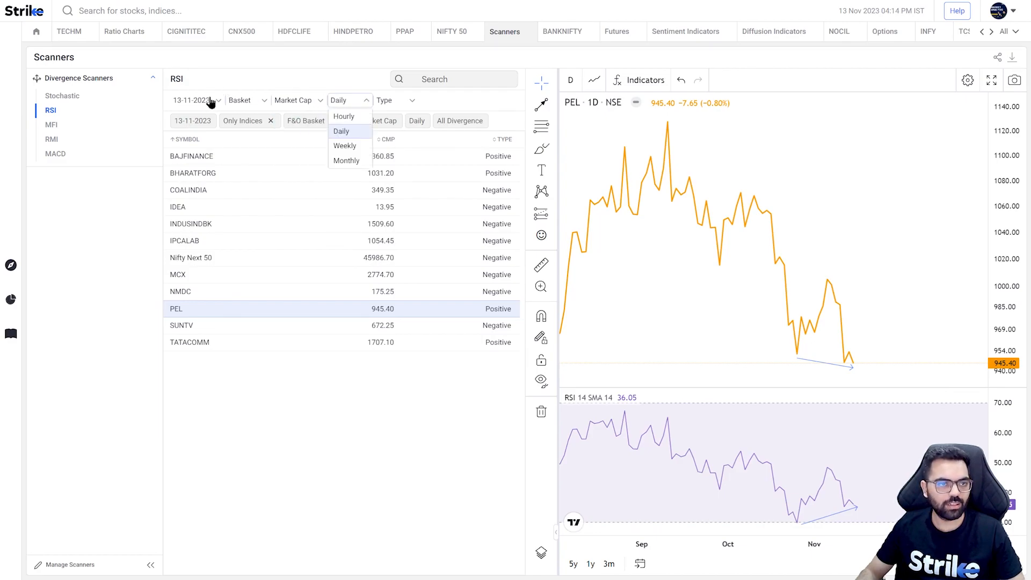
{"action": "left_click", "coordinate": [193, 101]}
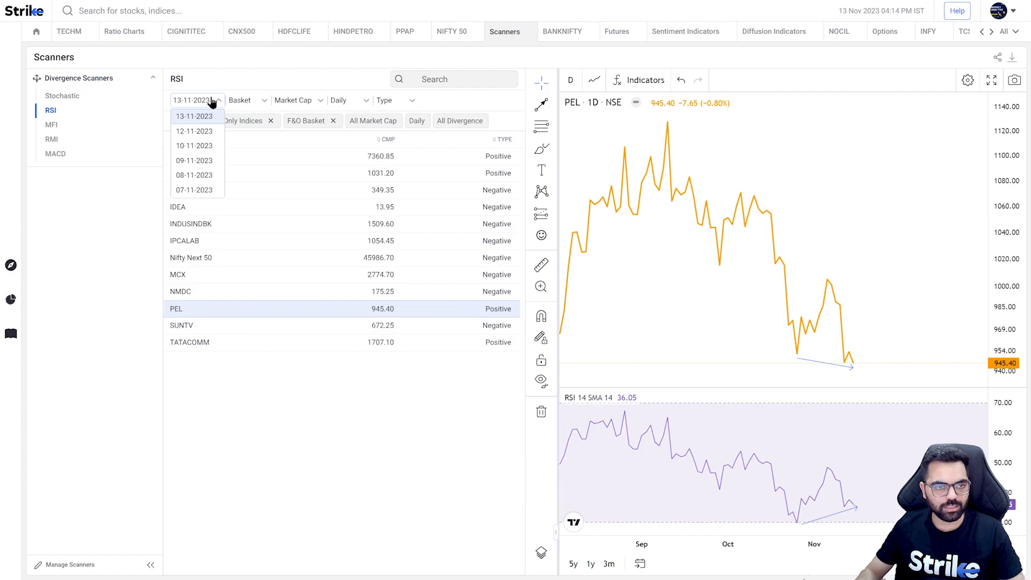
{"action": "left_click", "coordinate": [194, 116]}
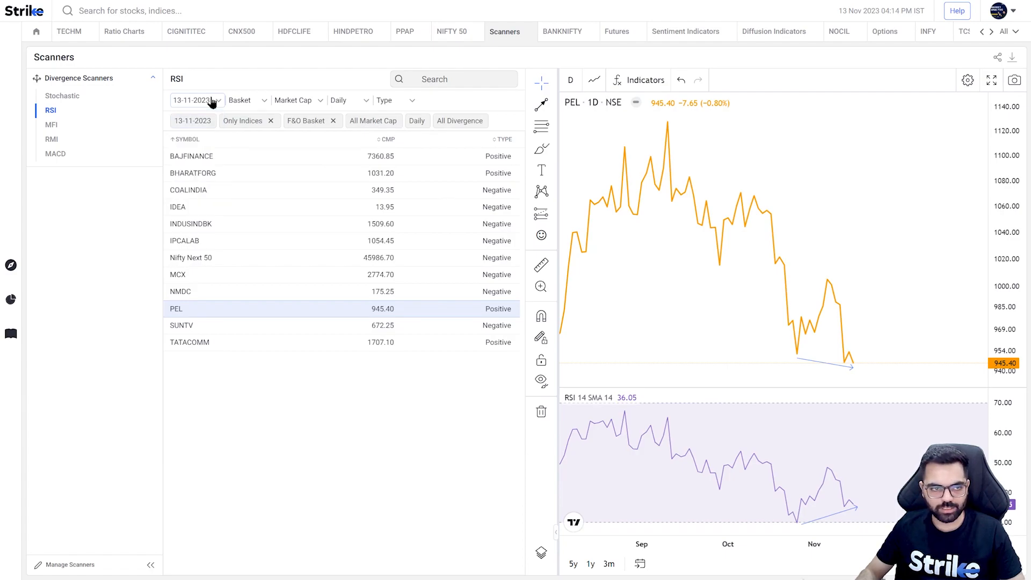
{"action": "mouse_move", "coordinate": [464, 412]}
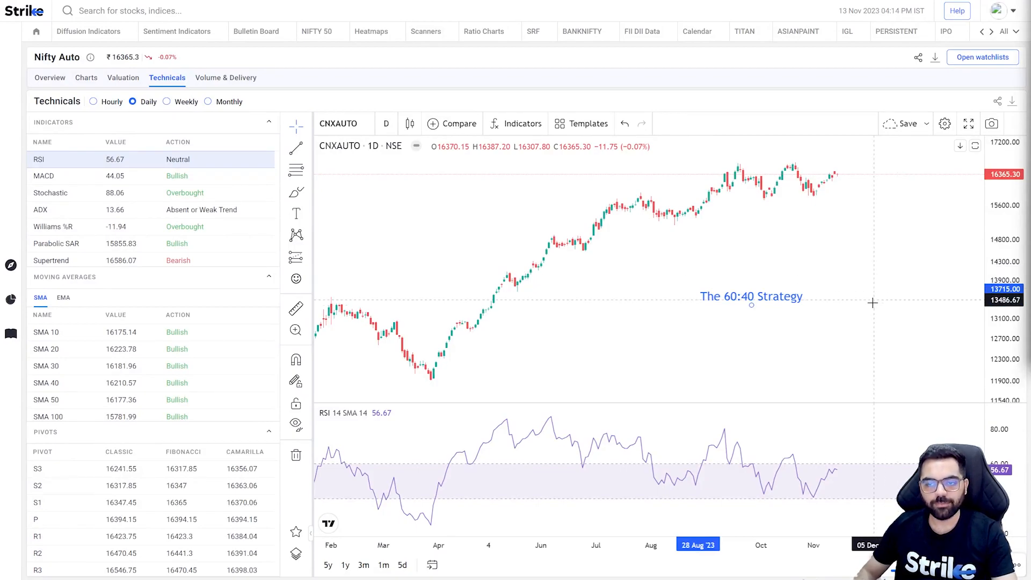
{"action": "mouse_move", "coordinate": [561, 470]}
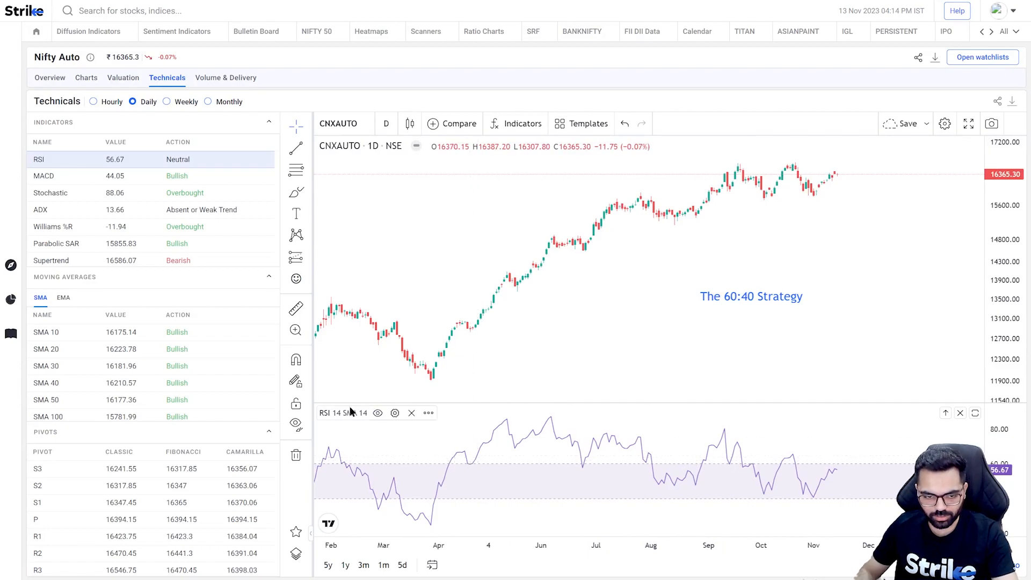
Set the RSI indicator's UpperLimit to 60 and LowerLimit to 40.
{"action": "left_click", "coordinate": [395, 413]}
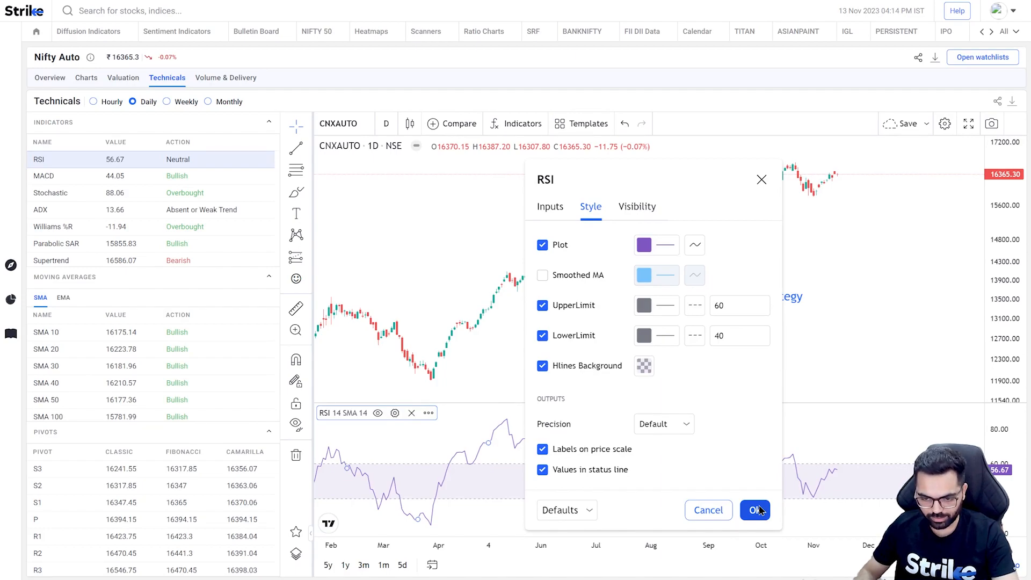
{"action": "left_click", "coordinate": [754, 510]}
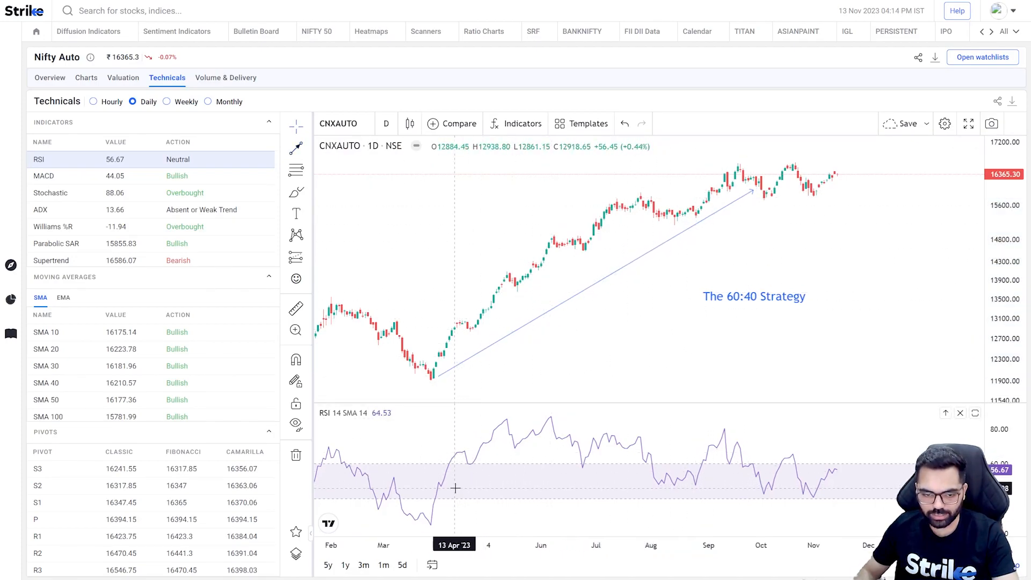
{"action": "mouse_move", "coordinate": [443, 483]}
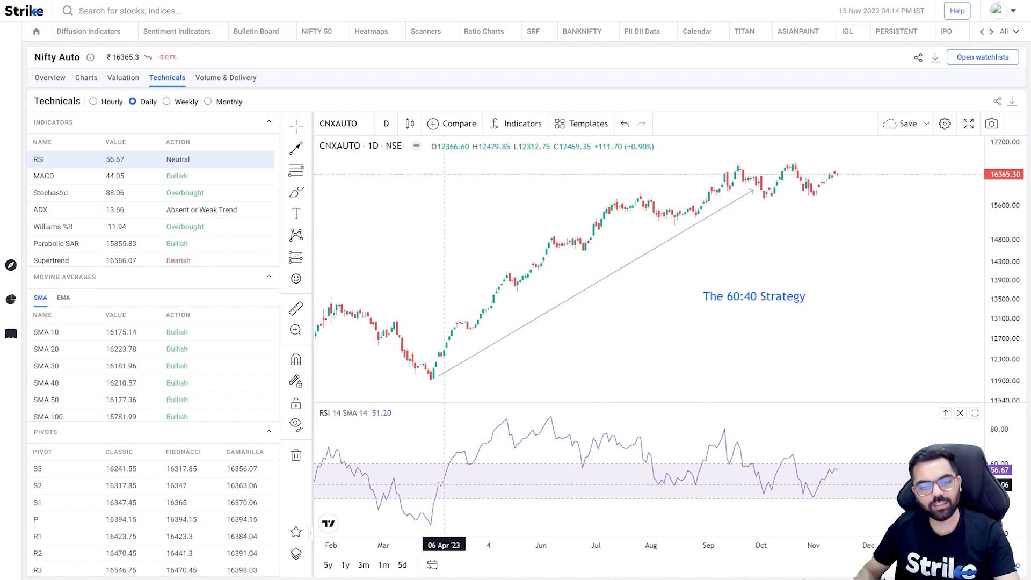
{"action": "mouse_move", "coordinate": [468, 451]}
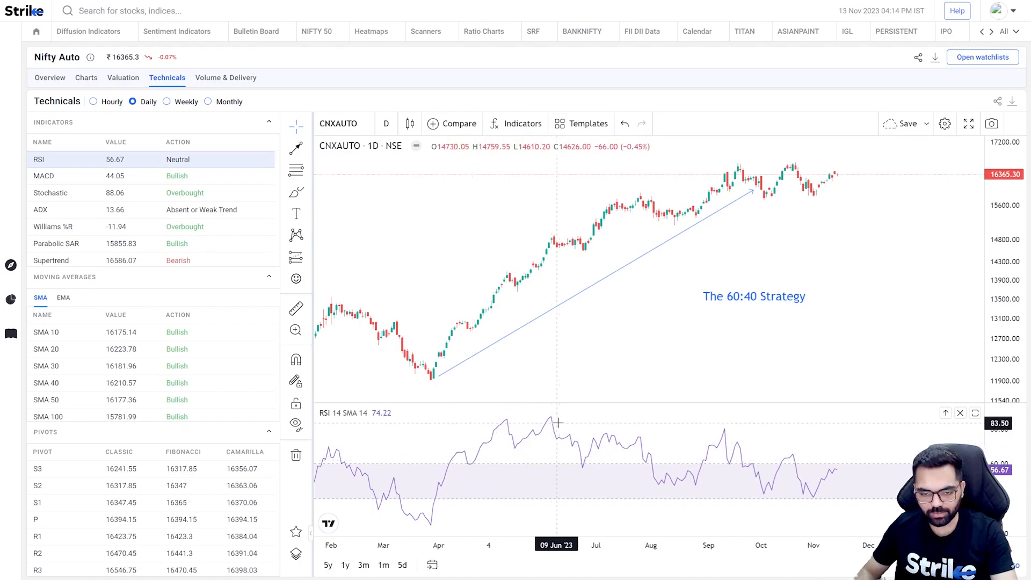
{"action": "mouse_move", "coordinate": [462, 461]}
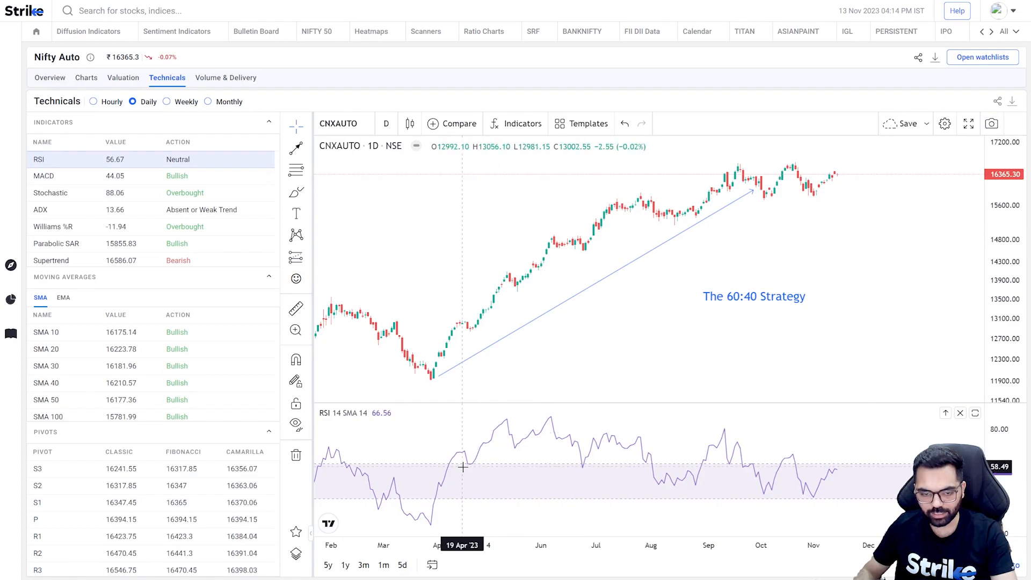
{"action": "mouse_move", "coordinate": [555, 436]}
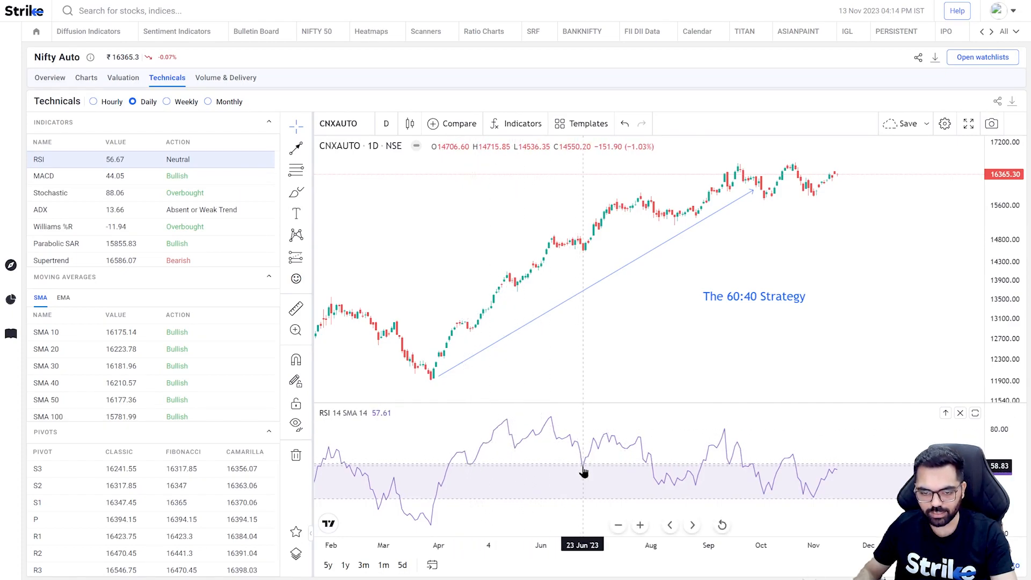
{"action": "mouse_move", "coordinate": [660, 479]}
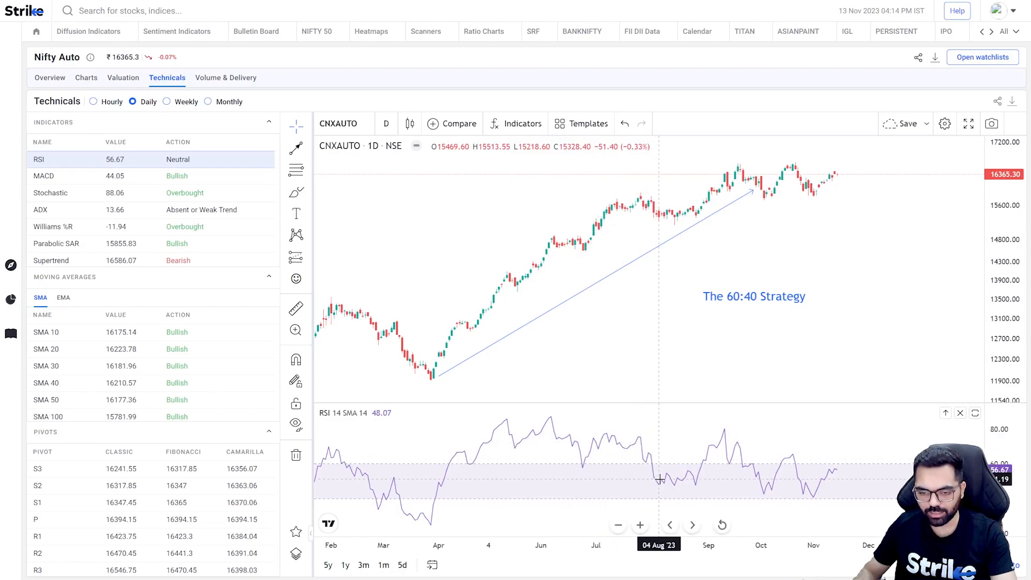
{"action": "mouse_move", "coordinate": [708, 466]}
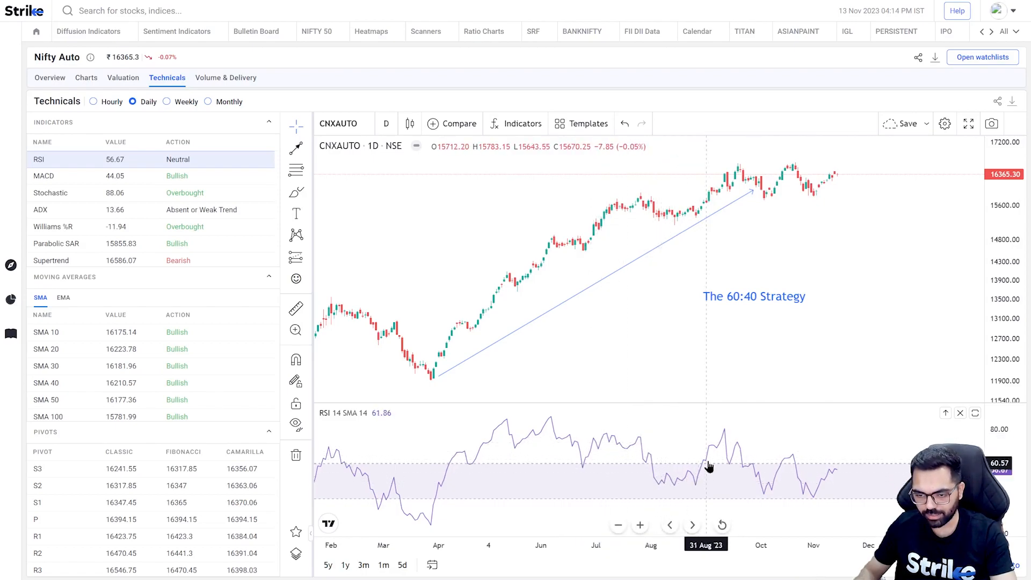
{"action": "mouse_move", "coordinate": [812, 503]}
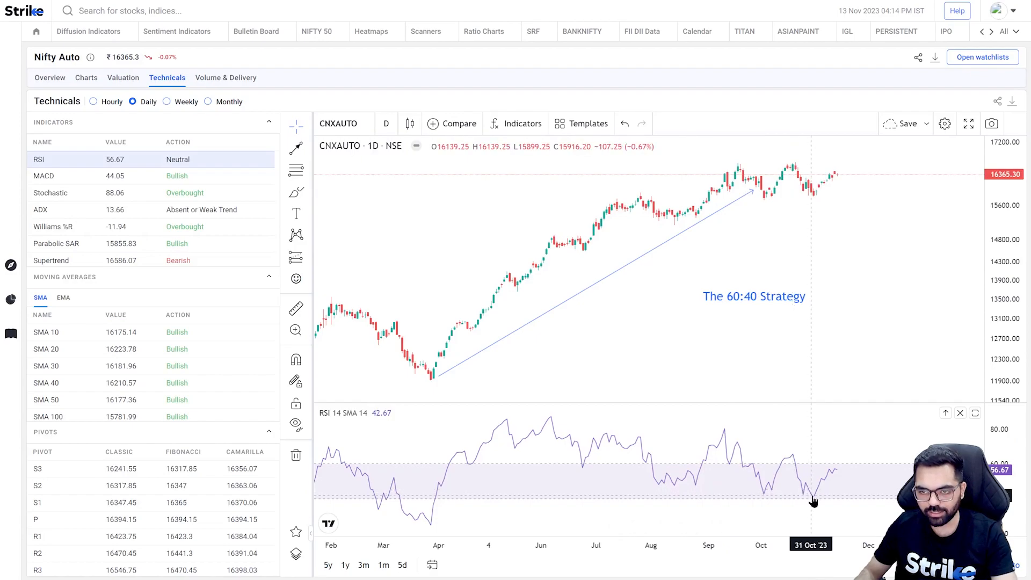
{"action": "mouse_move", "coordinate": [812, 501]}
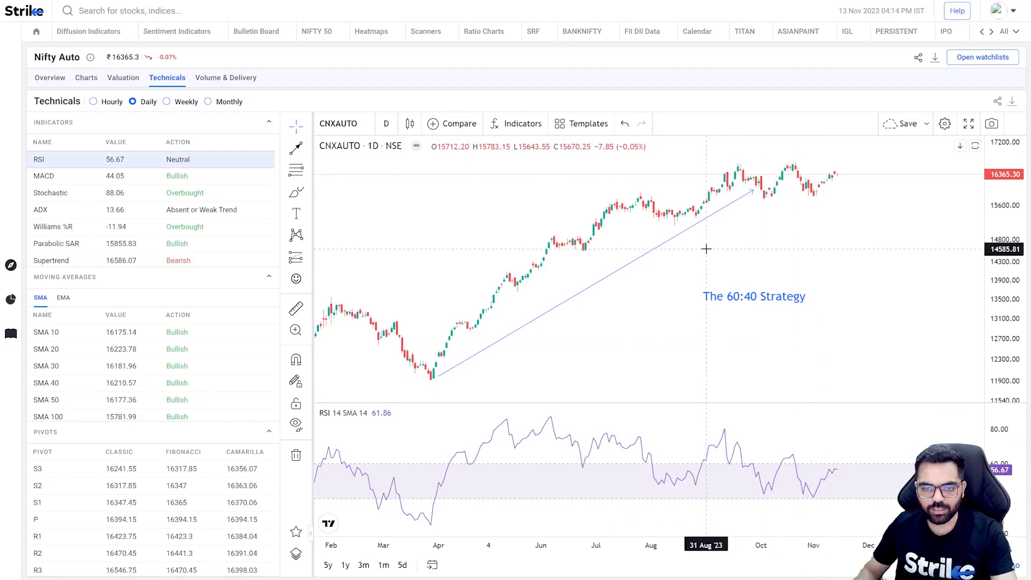
{"action": "mouse_move", "coordinate": [683, 277]}
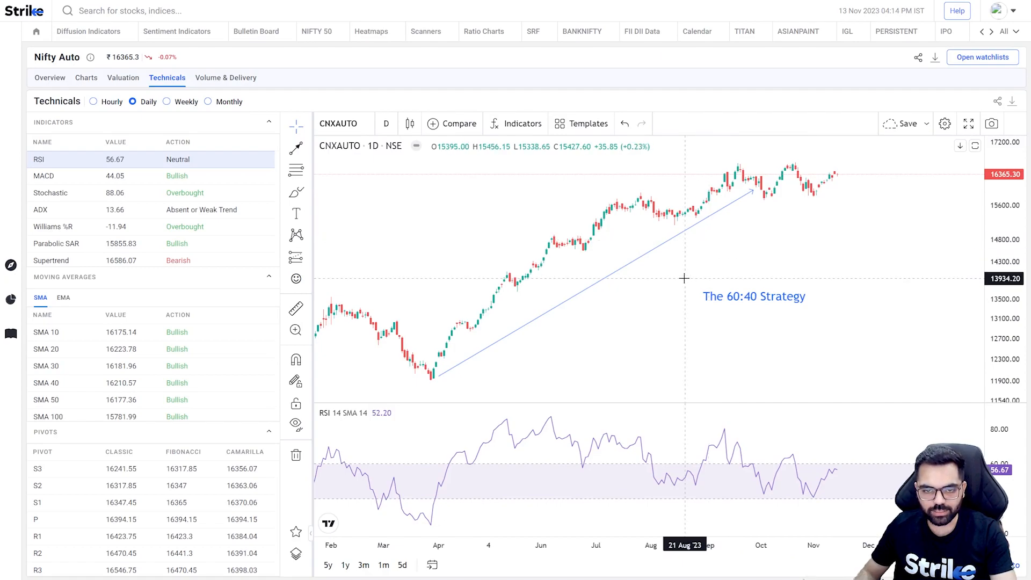
{"action": "mouse_move", "coordinate": [639, 274]}
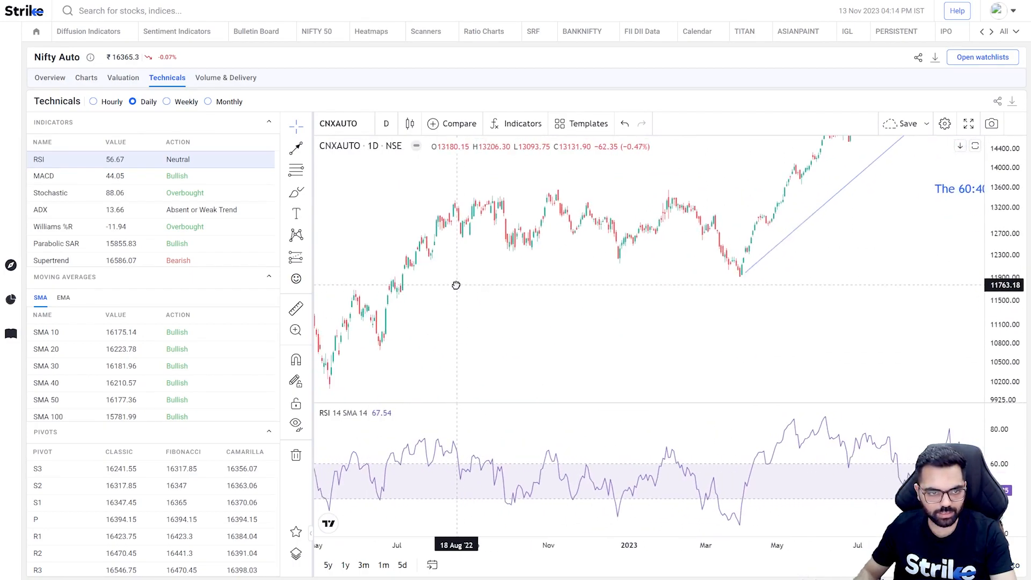
Choose the Rectangle shape from the Brush drawing tools.
{"action": "left_click", "coordinate": [296, 191]}
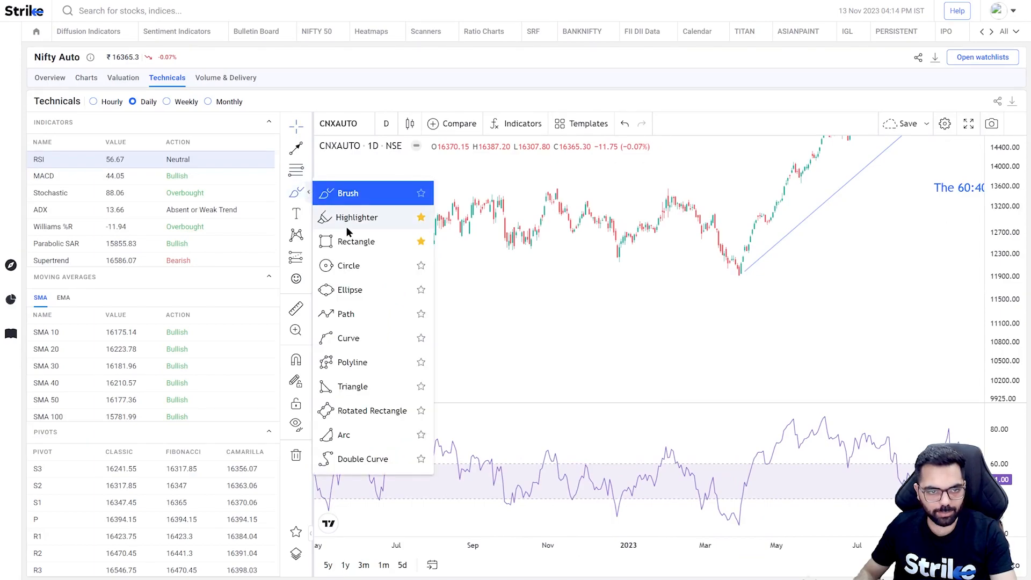
{"action": "left_click", "coordinate": [356, 242]}
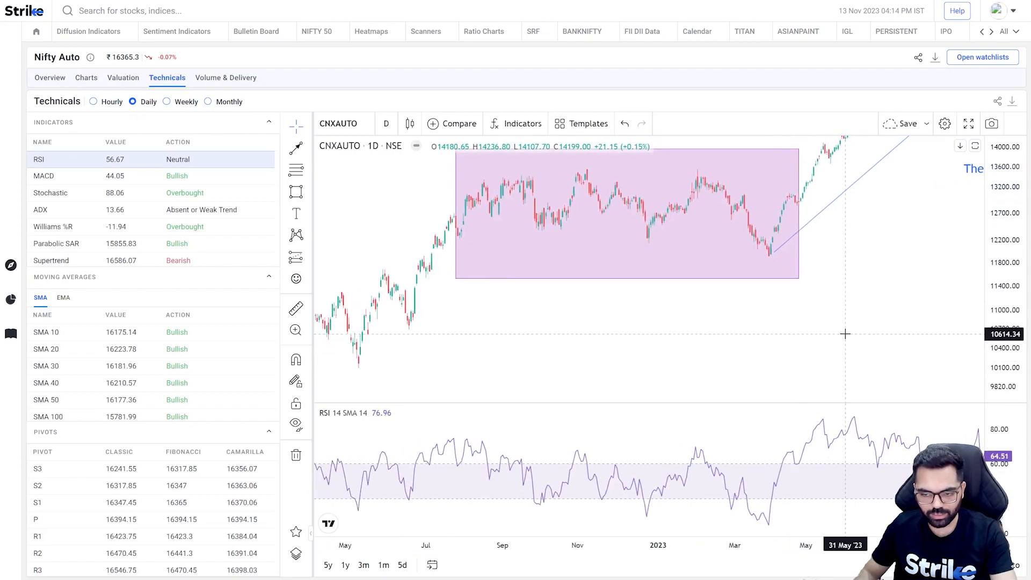
{"action": "mouse_move", "coordinate": [553, 475]}
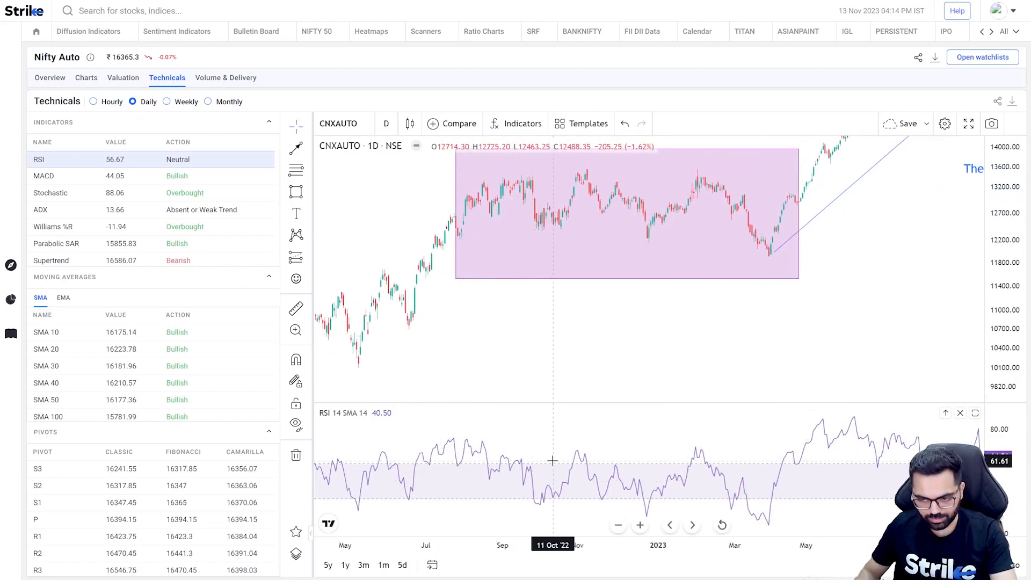
{"action": "mouse_move", "coordinate": [578, 466]}
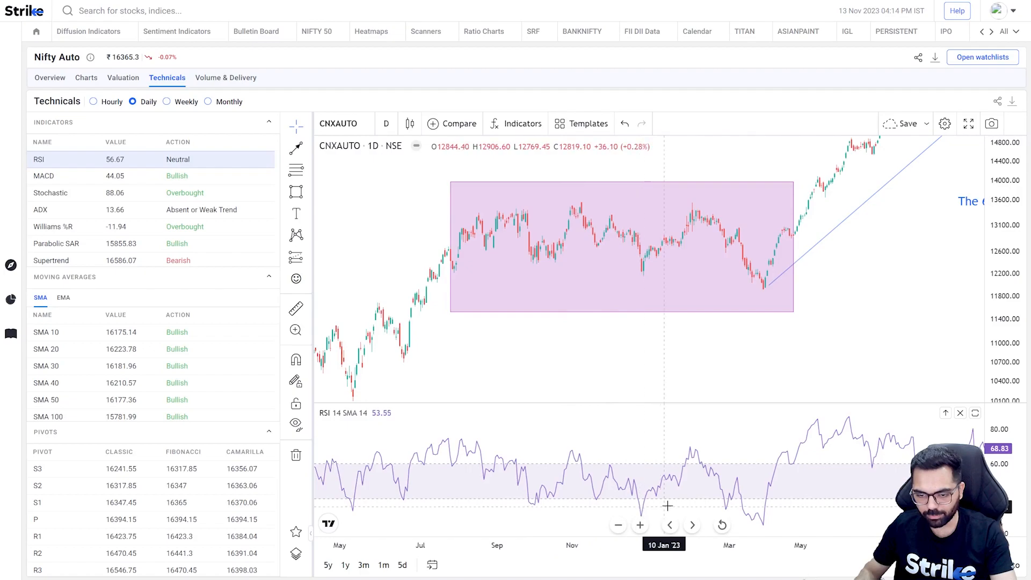
{"action": "mouse_move", "coordinate": [666, 503]}
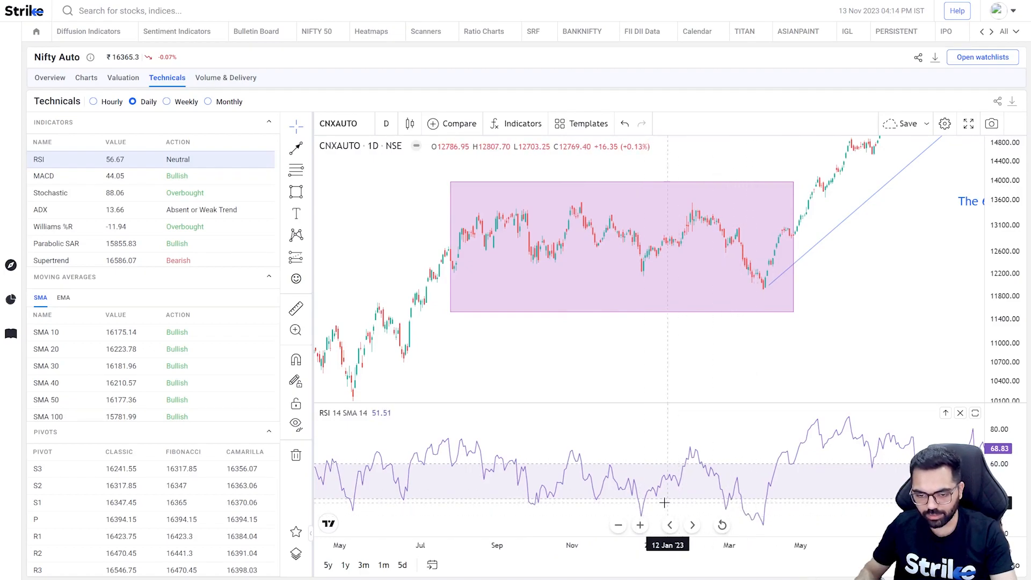
{"action": "mouse_move", "coordinate": [720, 506]}
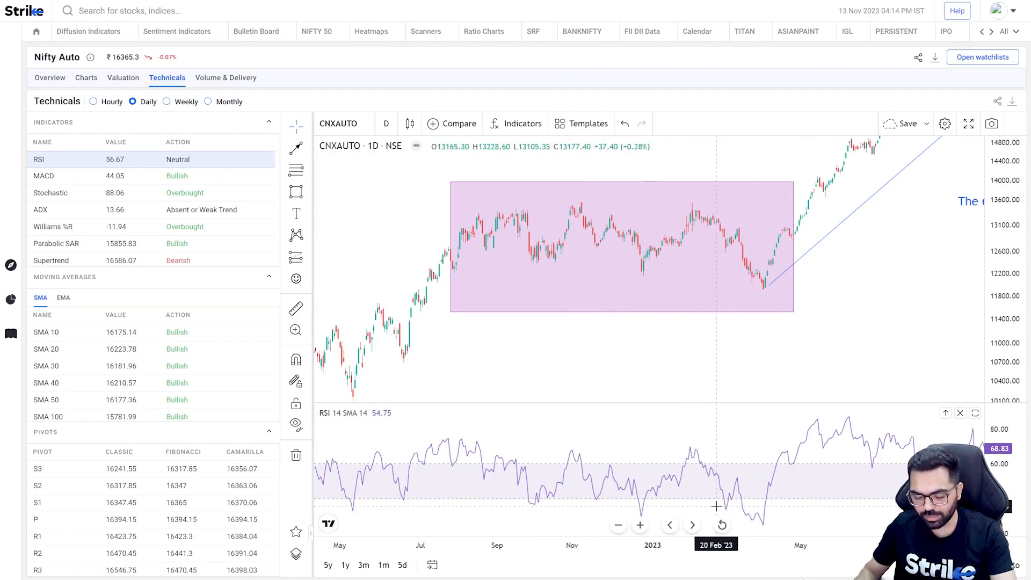
{"action": "mouse_move", "coordinate": [764, 524]}
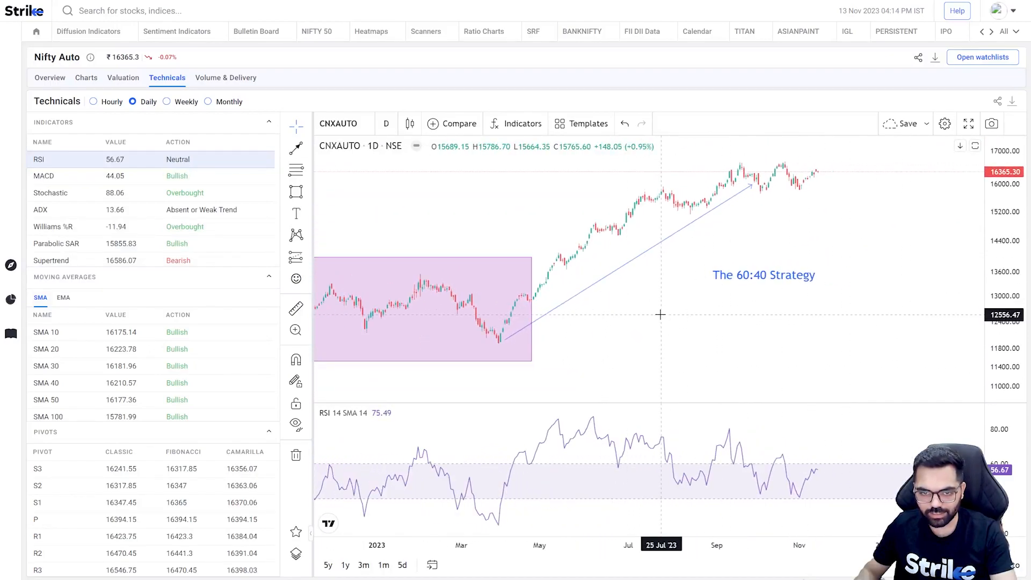
{"action": "mouse_move", "coordinate": [788, 469]}
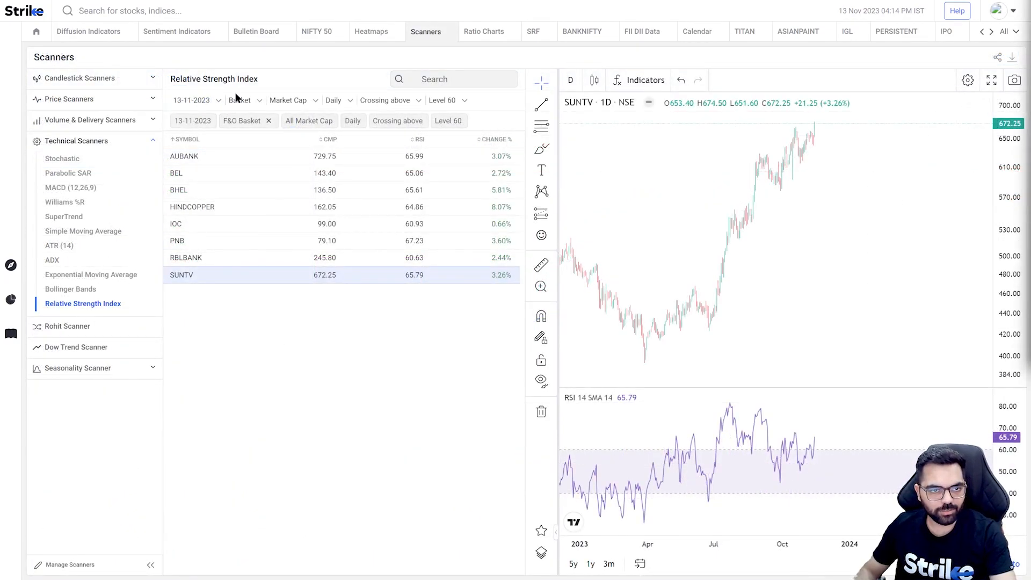
{"action": "mouse_move", "coordinate": [393, 106]}
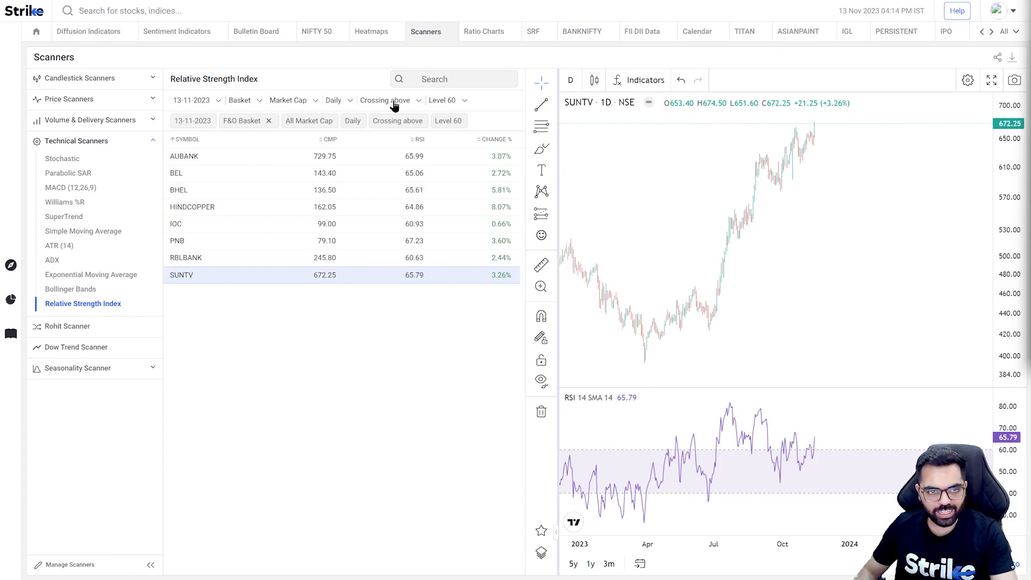
Change the RSI scanner condition from Crossing above to Above 60.
{"action": "left_click", "coordinate": [391, 101]}
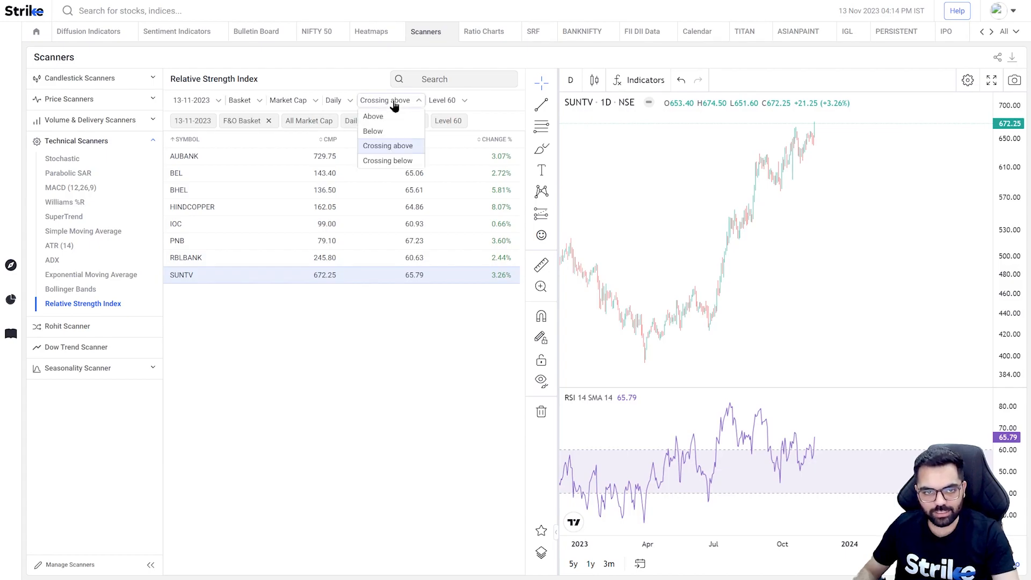
{"action": "mouse_move", "coordinate": [431, 124]}
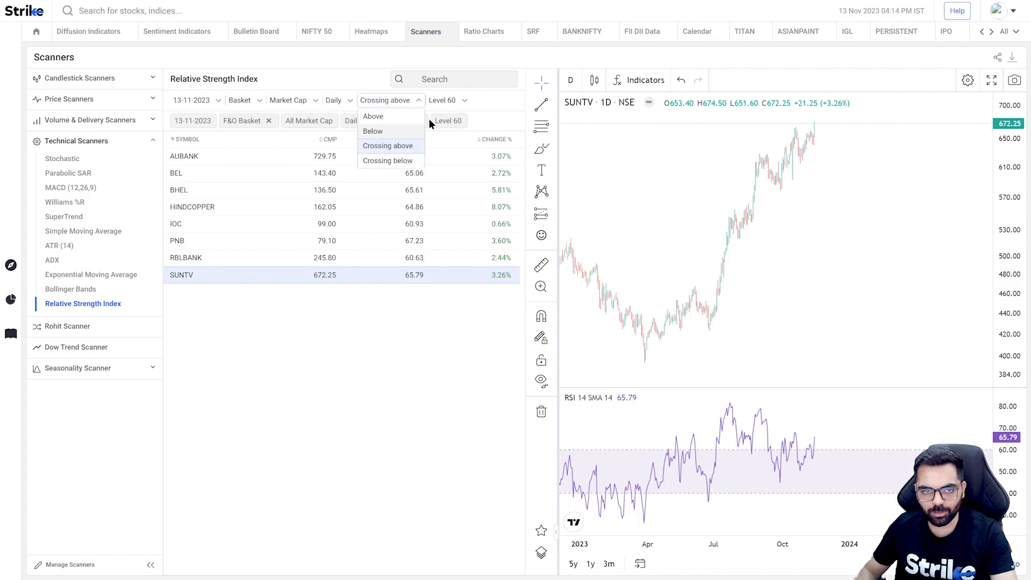
{"action": "left_click", "coordinate": [384, 146]}
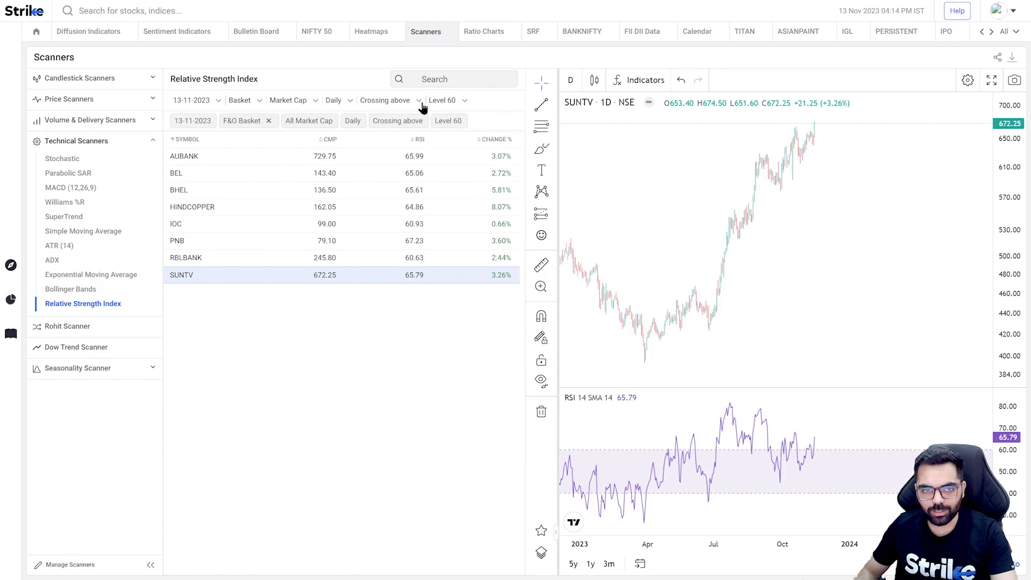
{"action": "left_click", "coordinate": [391, 101]}
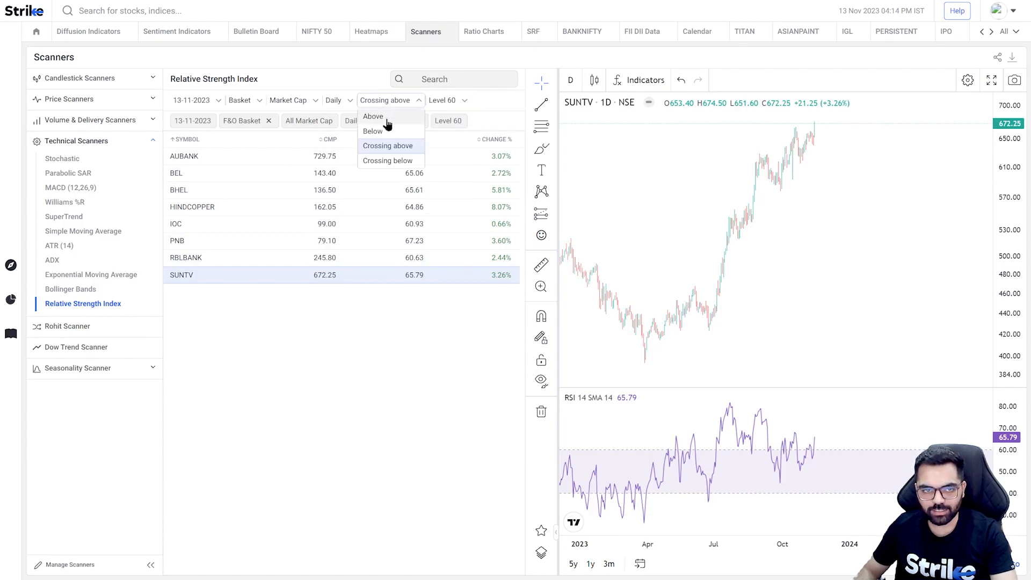
{"action": "left_click", "coordinate": [373, 116]}
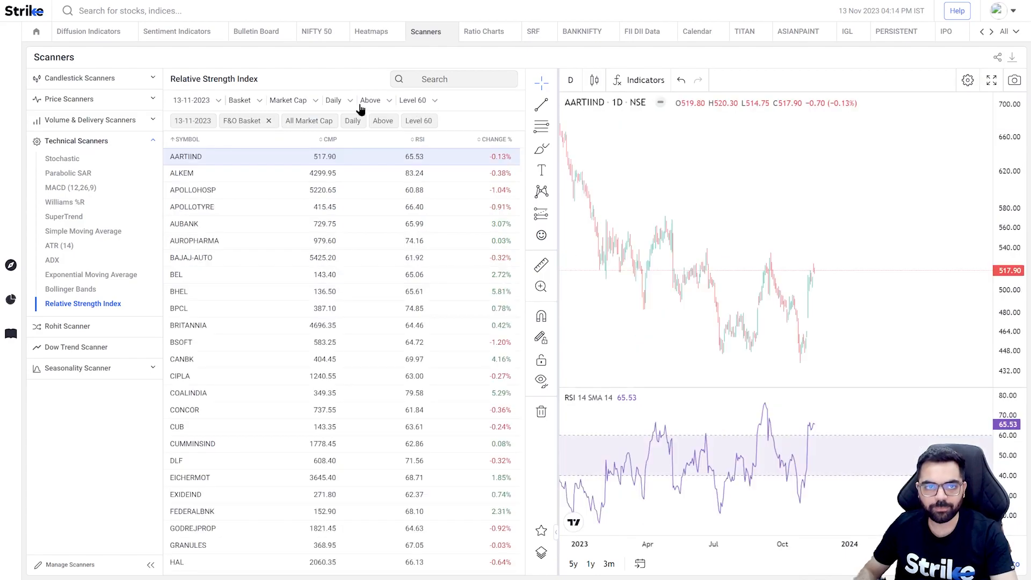
{"action": "mouse_move", "coordinate": [408, 106]}
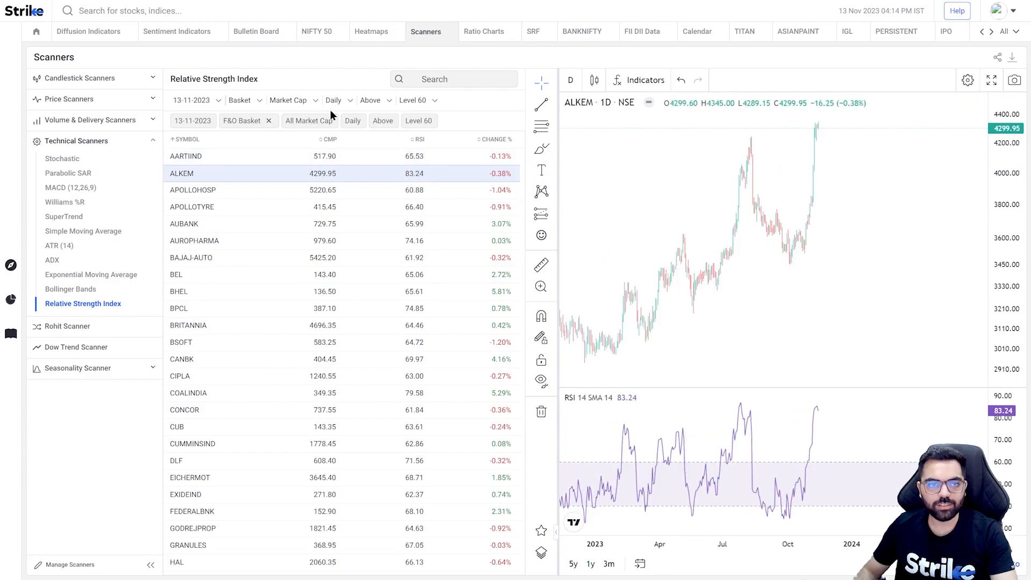
{"action": "left_click", "coordinate": [340, 100]}
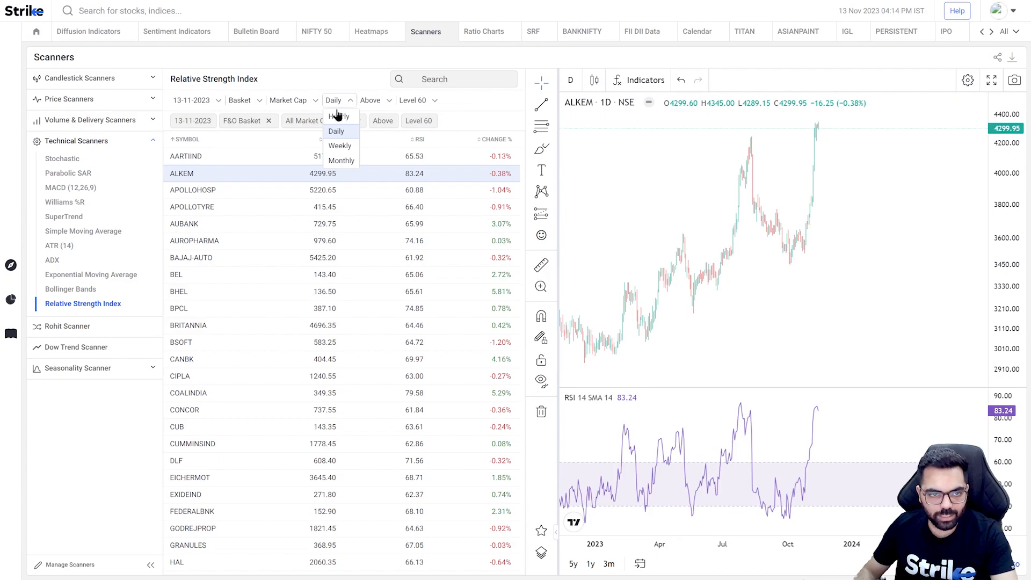
{"action": "left_click", "coordinate": [339, 146]}
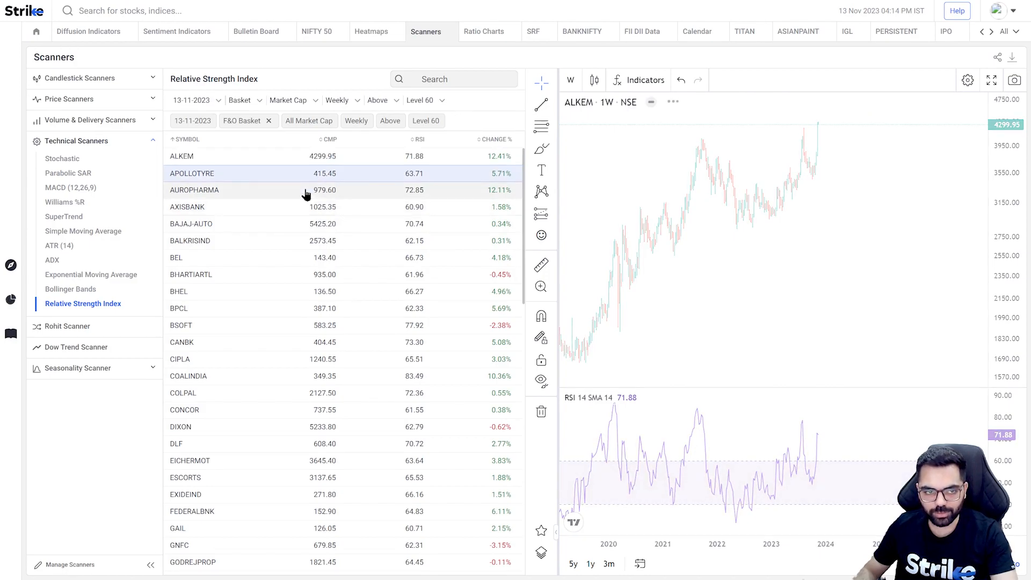
{"action": "left_click", "coordinate": [192, 173]}
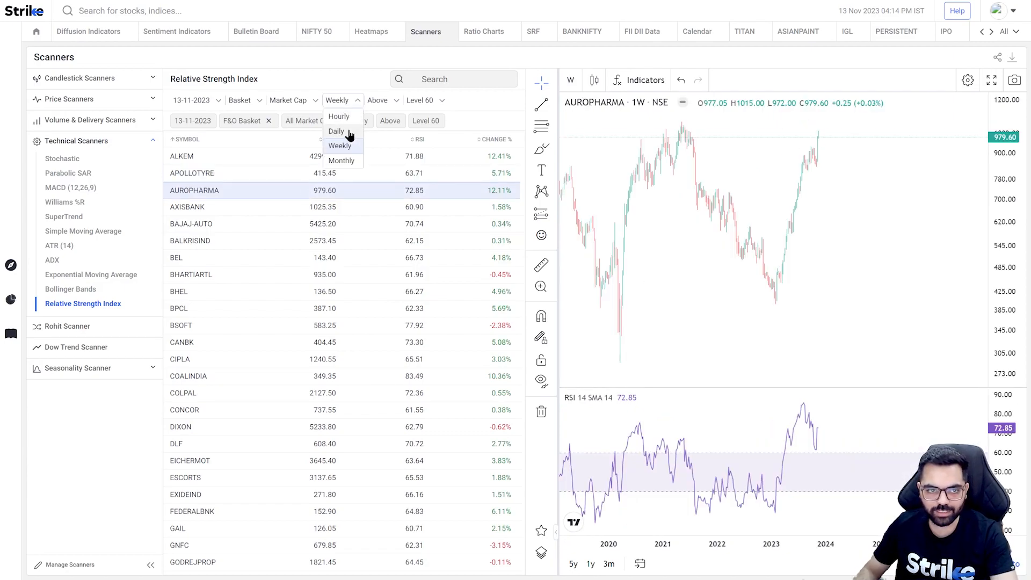
{"action": "left_click", "coordinate": [335, 131]}
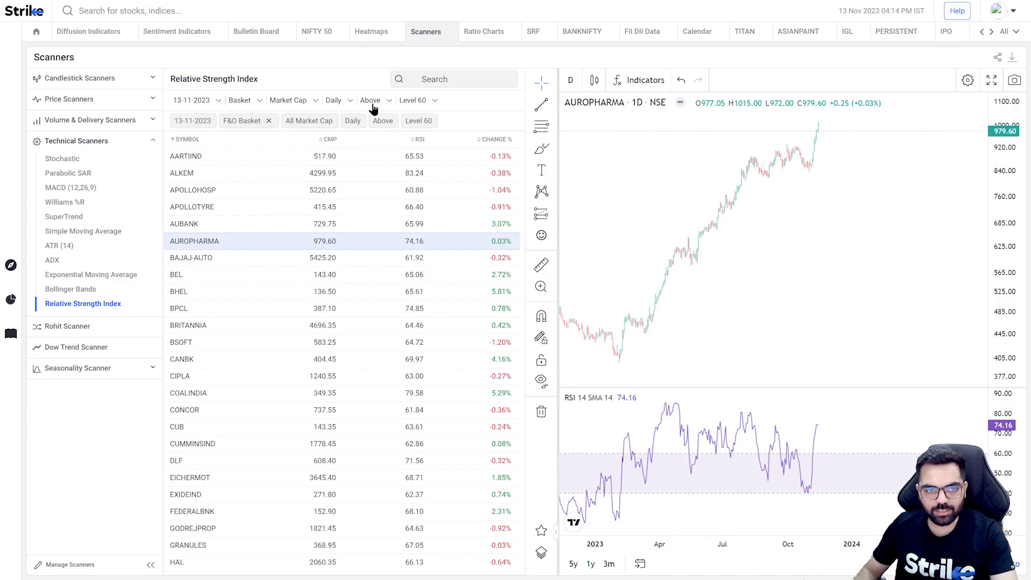
Set the RSI scanner condition to Crossing below 50.
{"action": "left_click", "coordinate": [374, 101]}
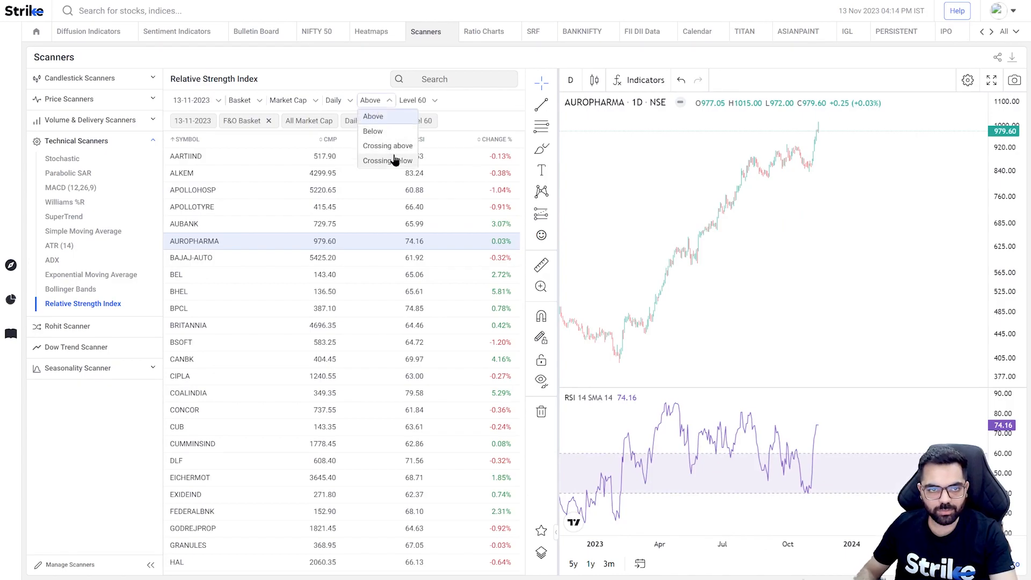
{"action": "mouse_move", "coordinate": [402, 154]}
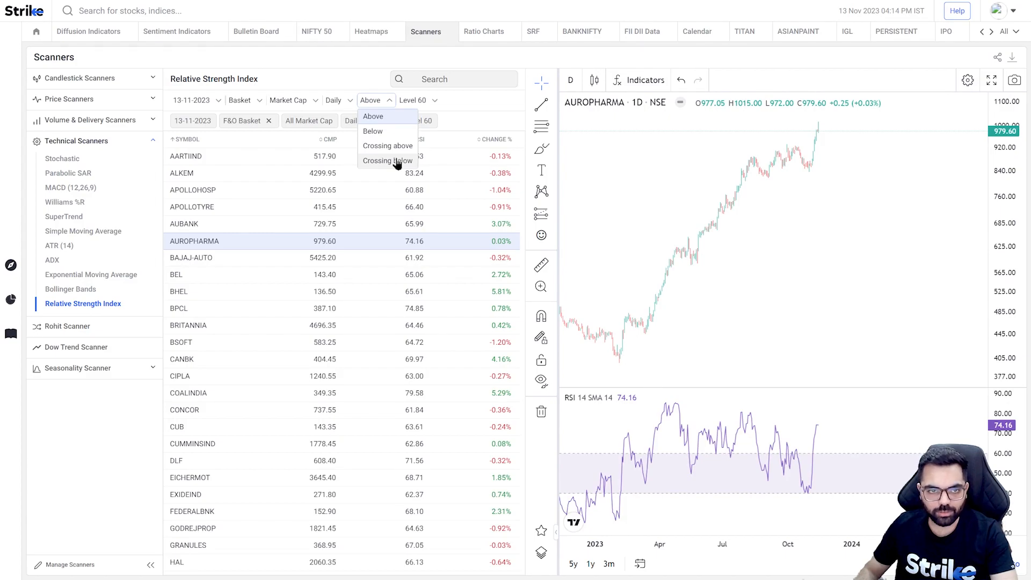
{"action": "left_click", "coordinate": [386, 162]}
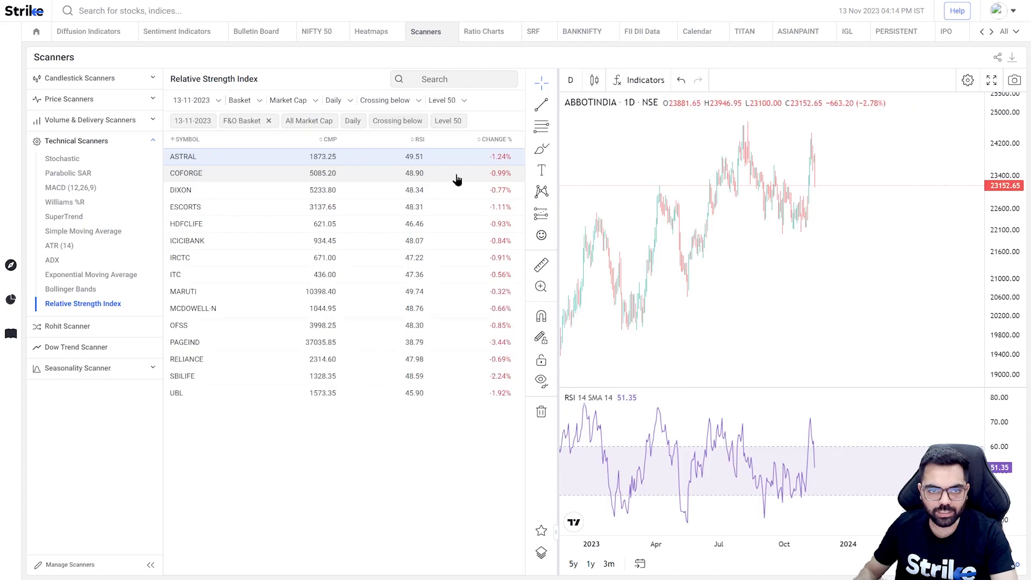
Review the ASTRAL, IRCTC, MARUTI and PAGEIND charts, then return to the Nifty 50 technicals page.
{"action": "left_click", "coordinate": [182, 156]}
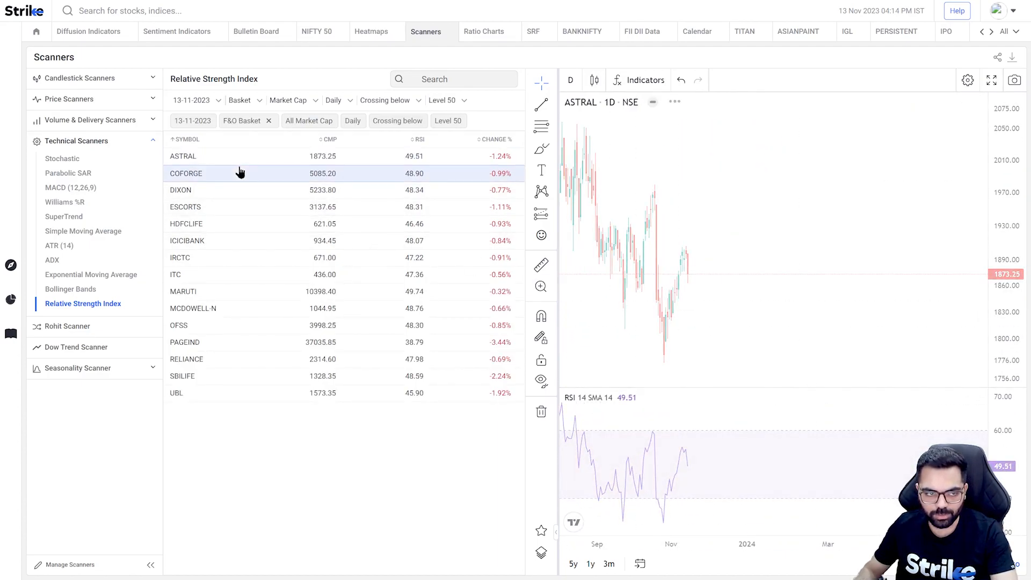
{"action": "left_click", "coordinate": [215, 173]}
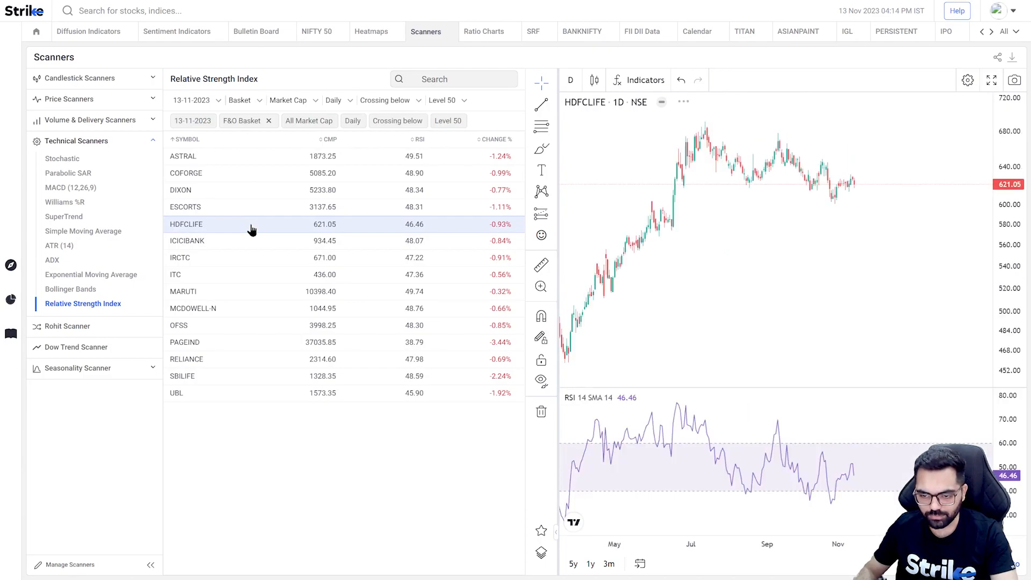
{"action": "left_click", "coordinate": [215, 240]}
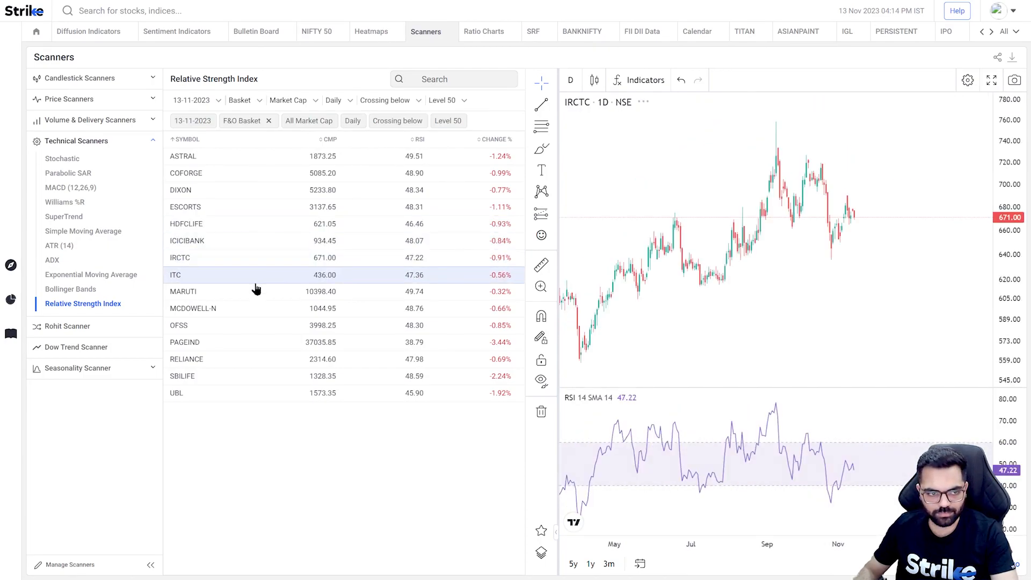
{"action": "left_click", "coordinate": [175, 275]}
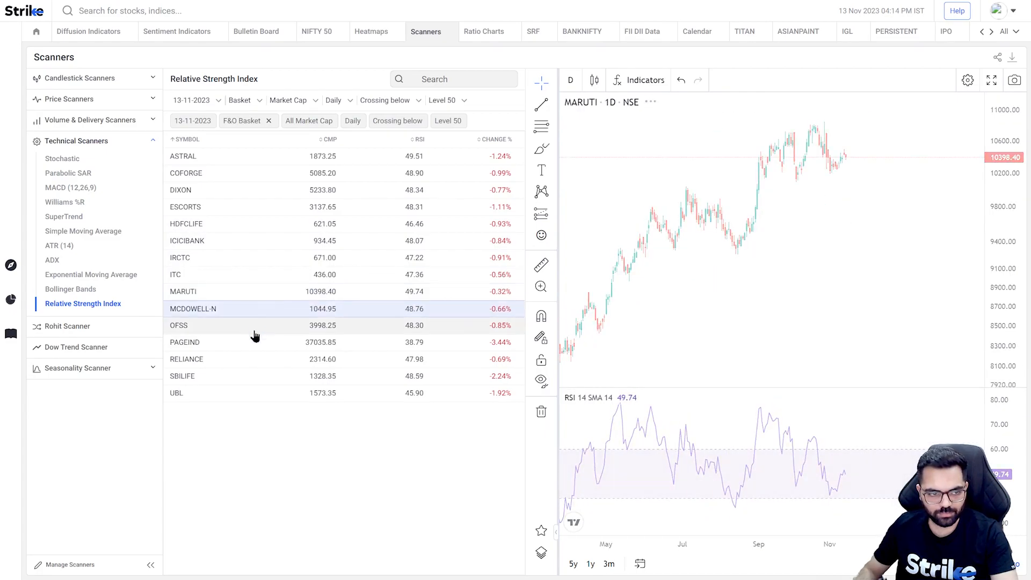
{"action": "left_click", "coordinate": [193, 309]}
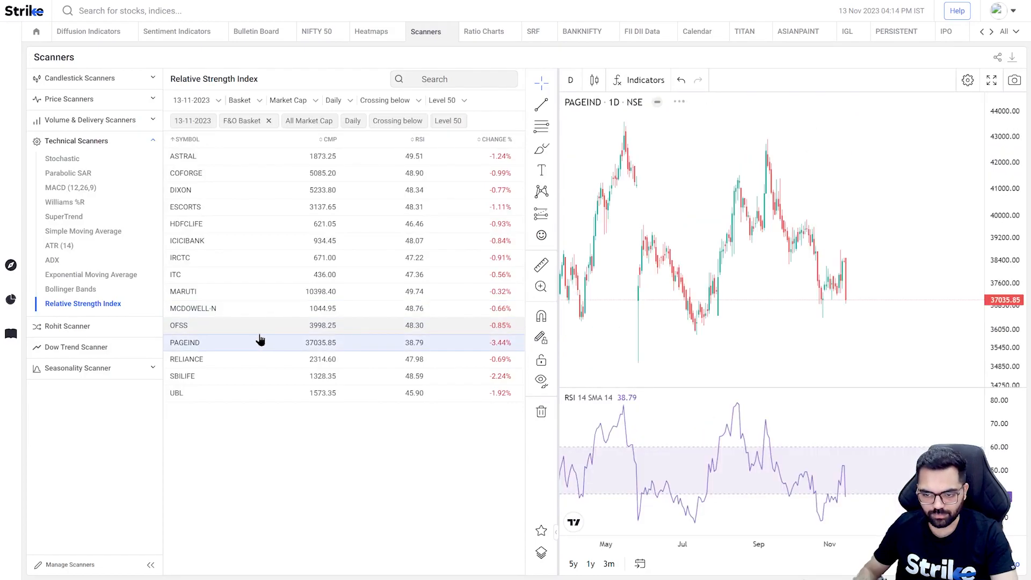
{"action": "mouse_move", "coordinate": [258, 348]}
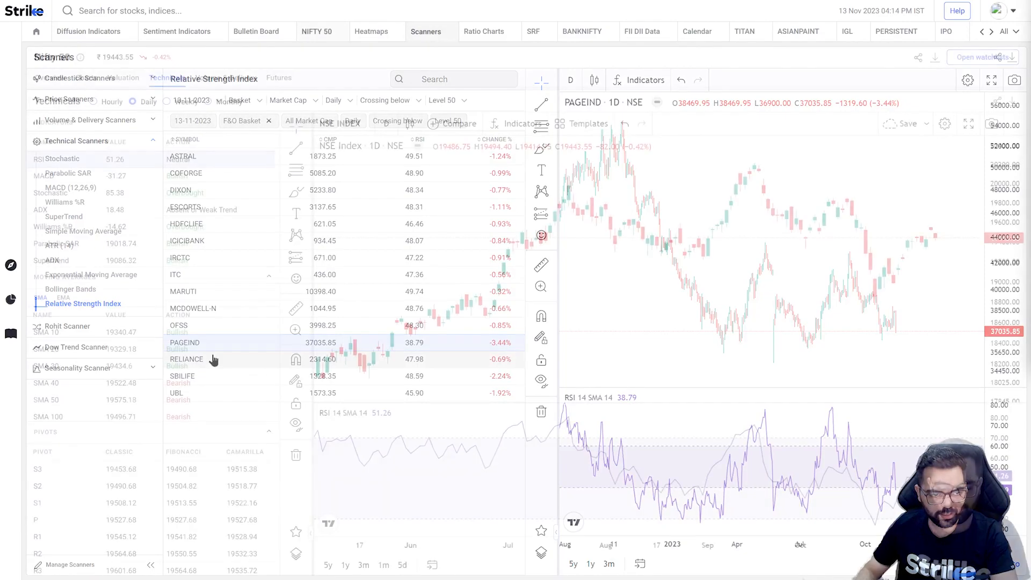
{"action": "left_click", "coordinate": [318, 32]}
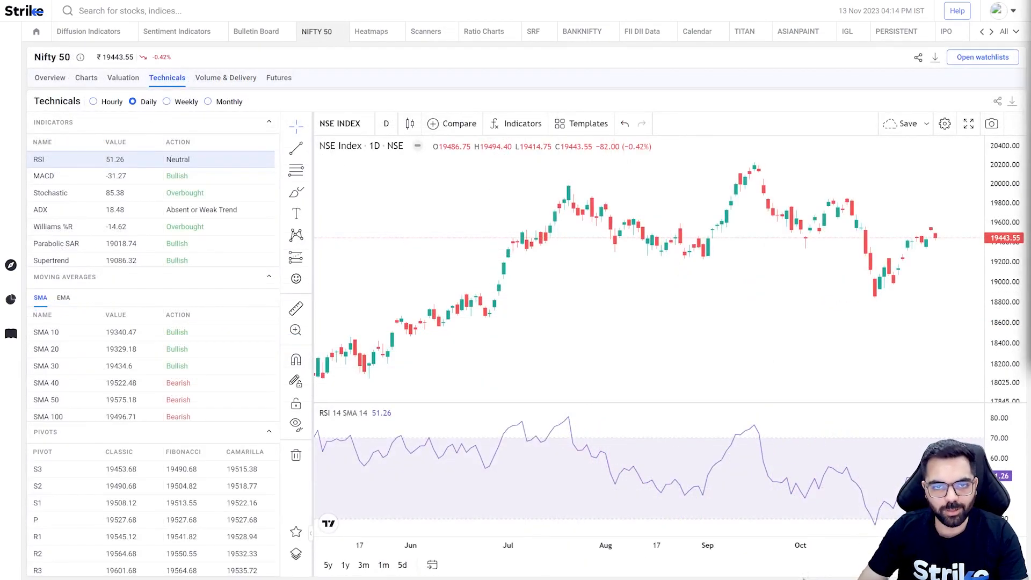